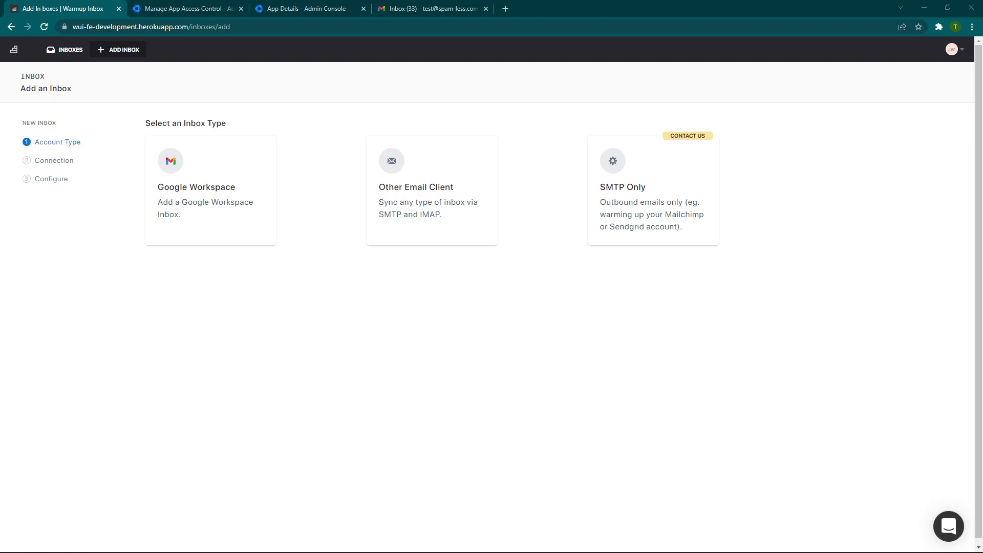
{"action": "mouse_move", "coordinate": [348, 447]}
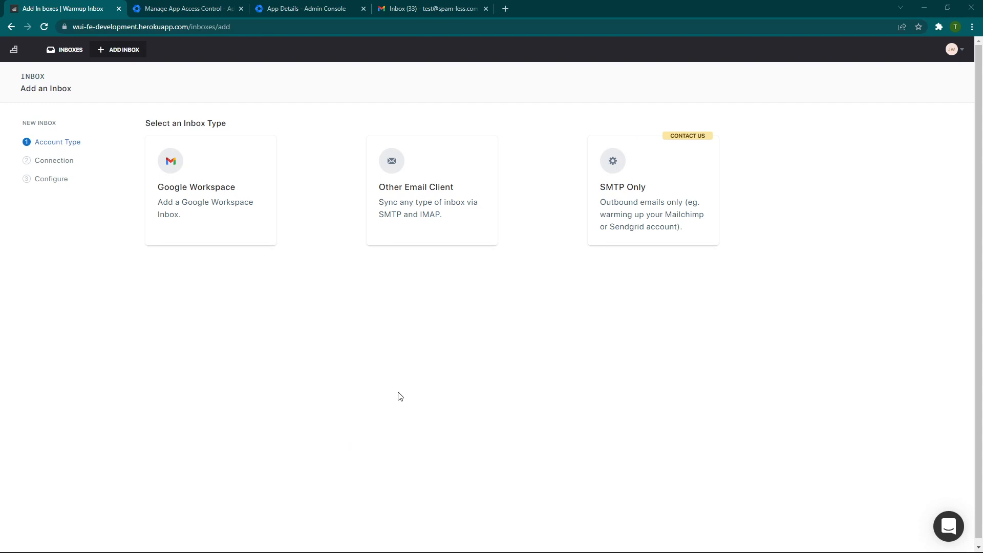
{"action": "mouse_move", "coordinate": [510, 288]}
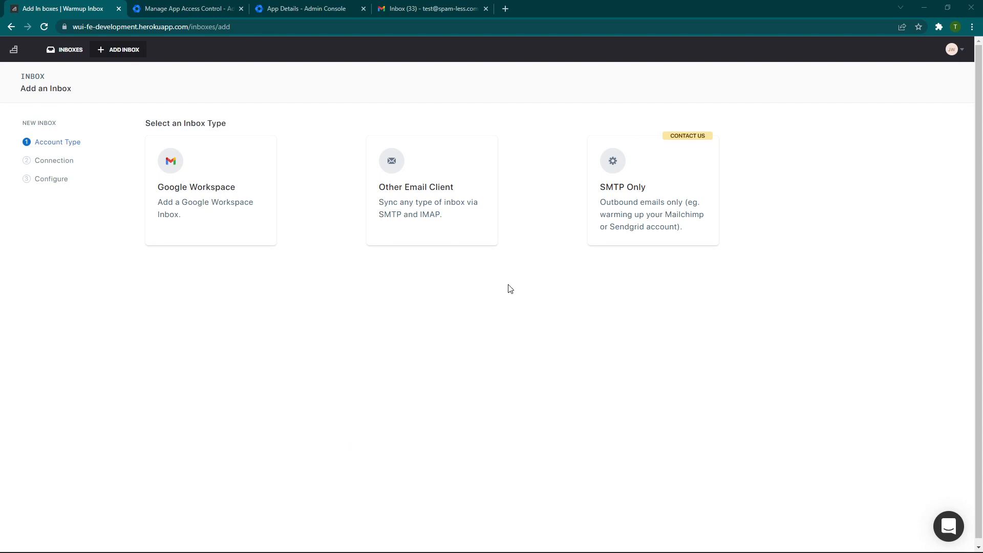
{"action": "mouse_move", "coordinate": [453, 289]}
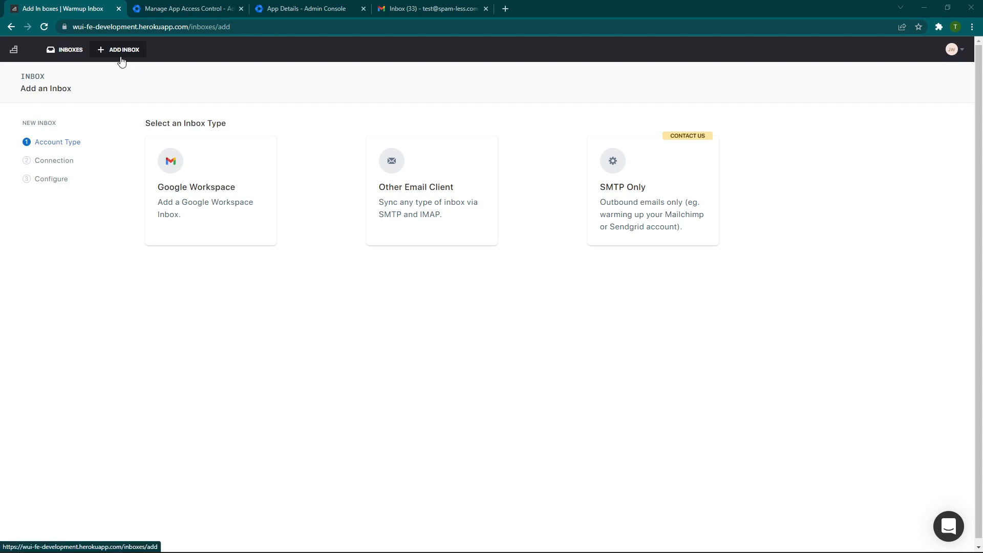
{"action": "mouse_move", "coordinate": [124, 62]}
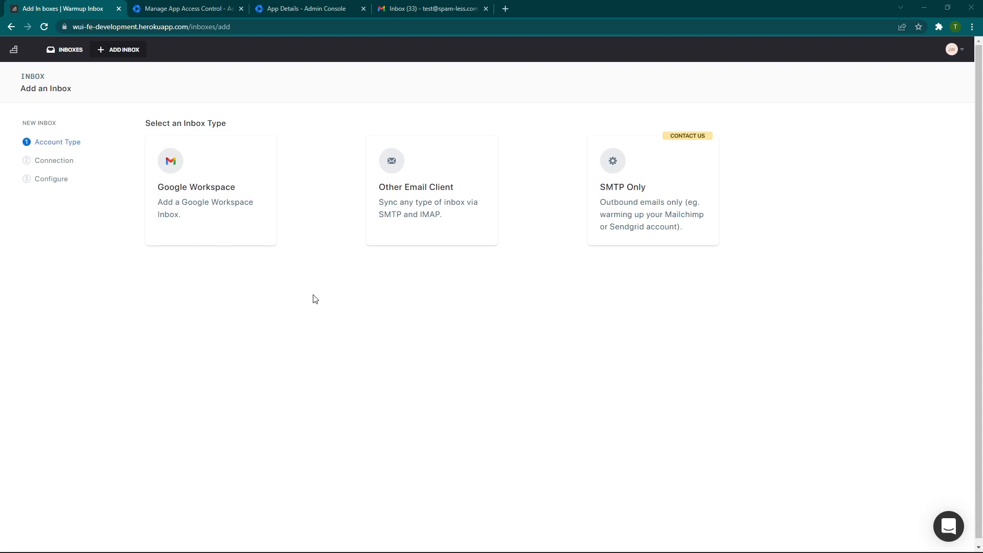
{"action": "mouse_move", "coordinate": [302, 294]}
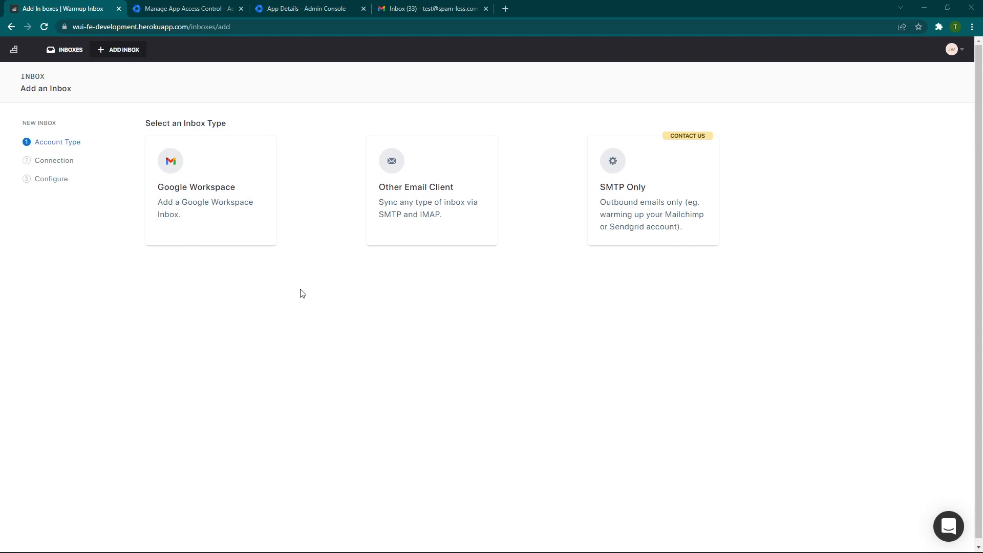
{"action": "mouse_move", "coordinate": [316, 252]}
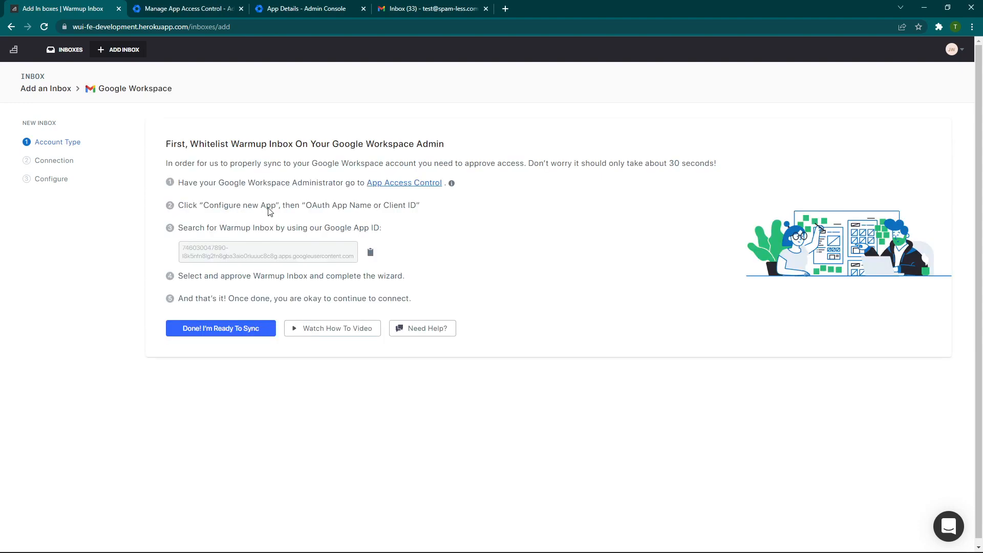
{"action": "mouse_move", "coordinate": [320, 194]}
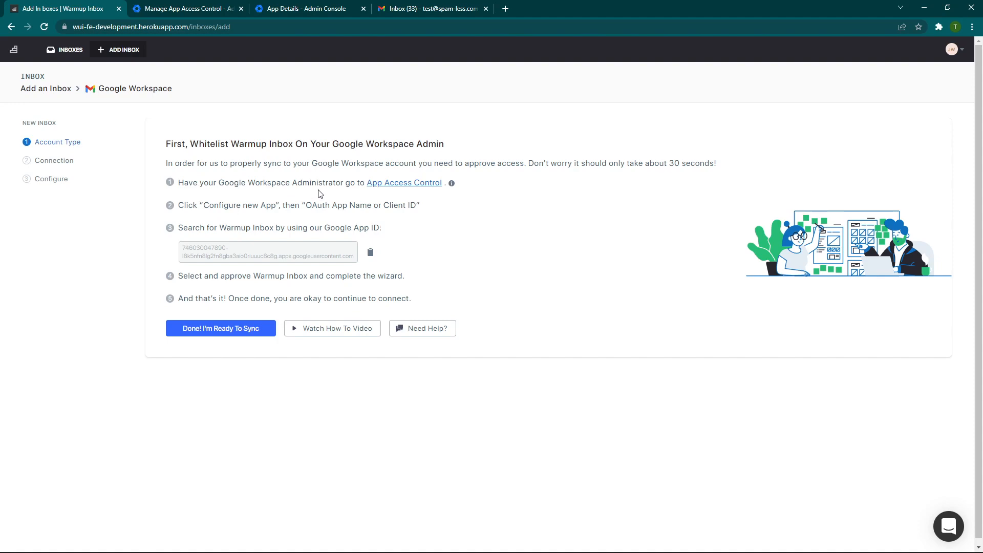
{"action": "mouse_move", "coordinate": [353, 218]}
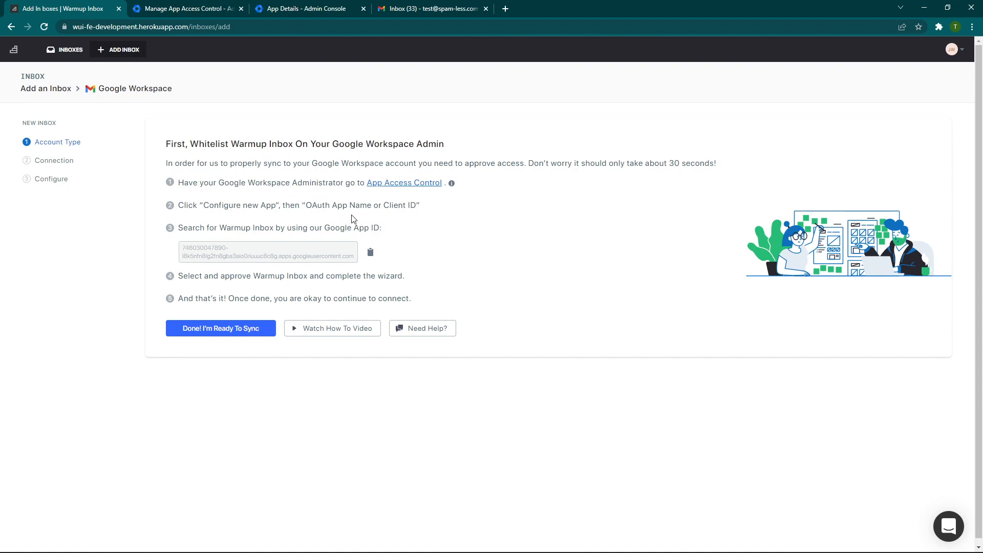
{"action": "mouse_move", "coordinate": [404, 182]}
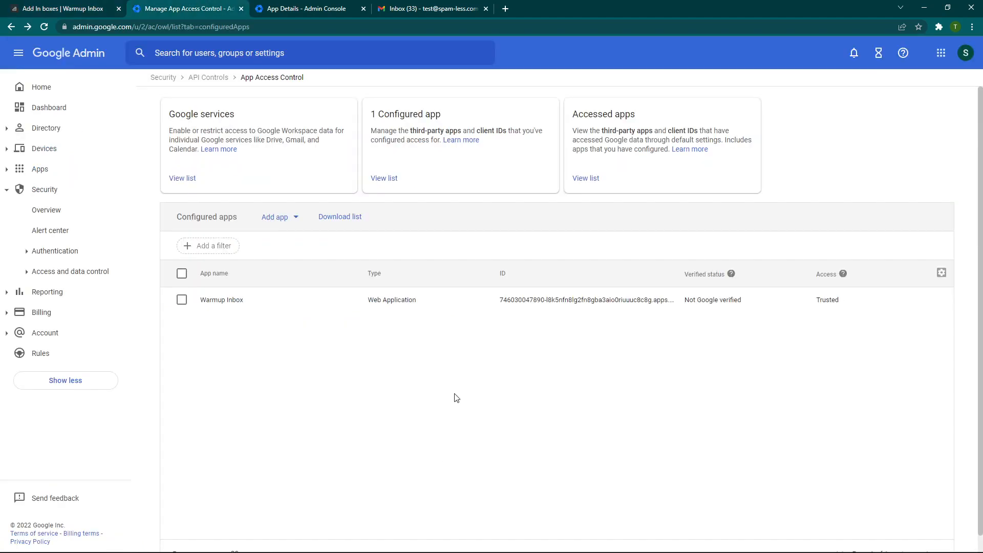
{"action": "mouse_move", "coordinate": [514, 376]}
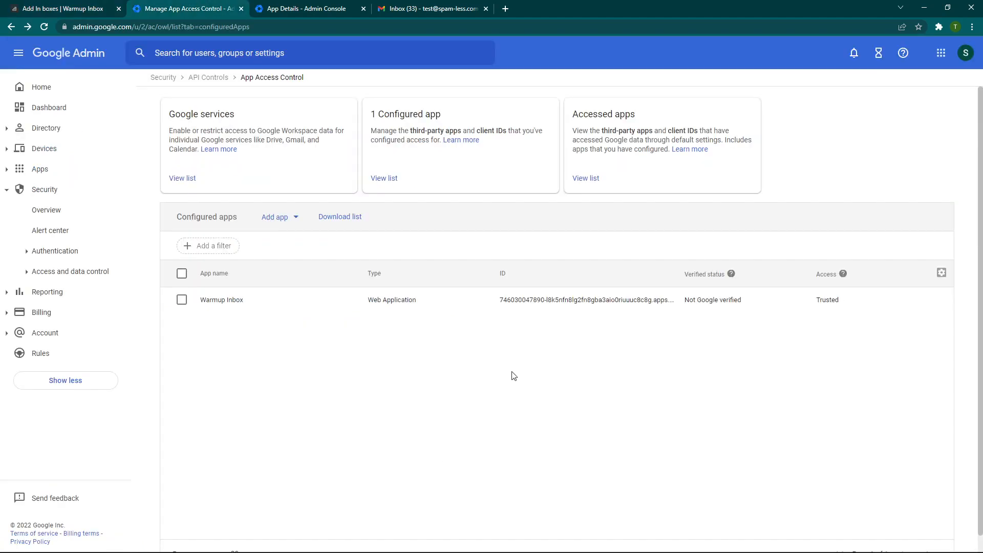
{"action": "mouse_move", "coordinate": [651, 372]}
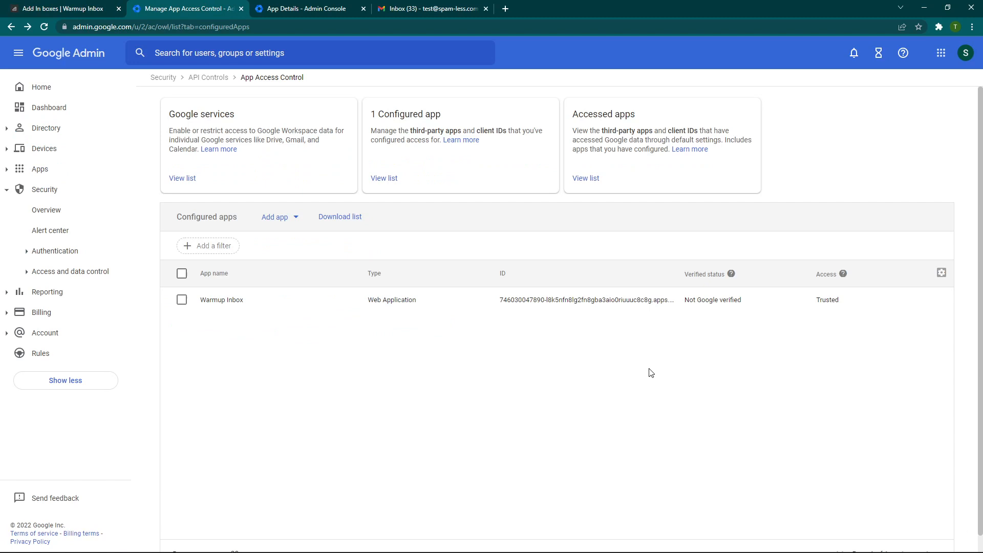
{"action": "mouse_move", "coordinate": [658, 379]}
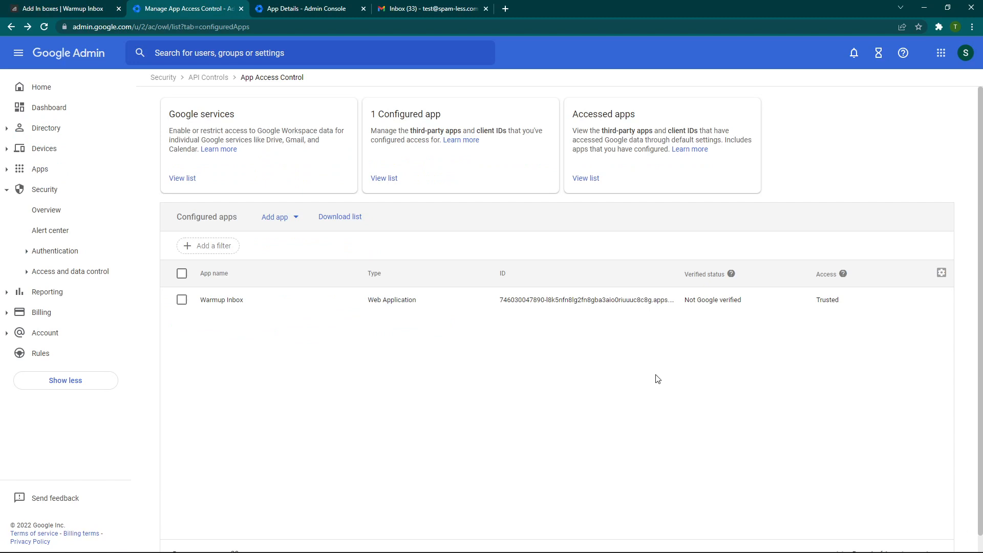
{"action": "mouse_move", "coordinate": [761, 383]}
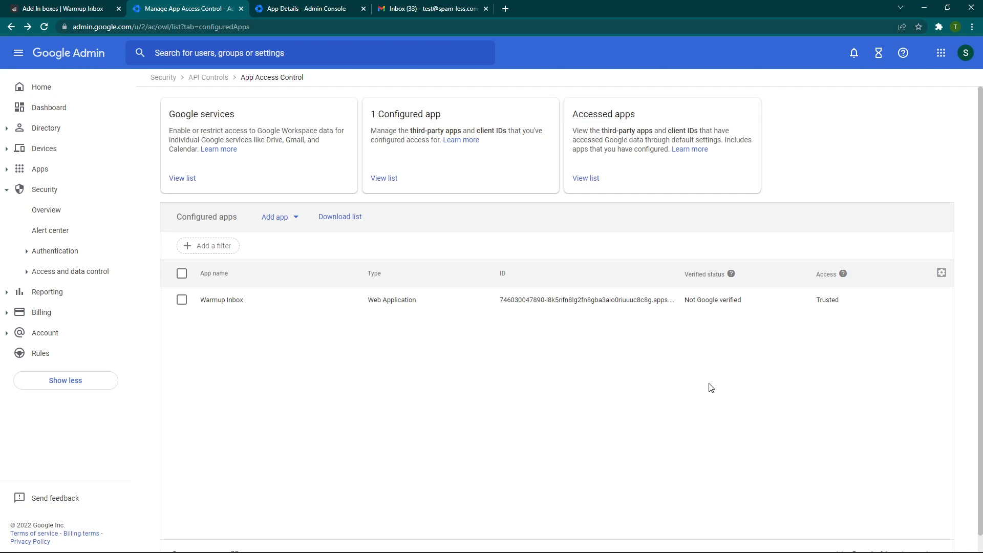
{"action": "mouse_move", "coordinate": [803, 399]}
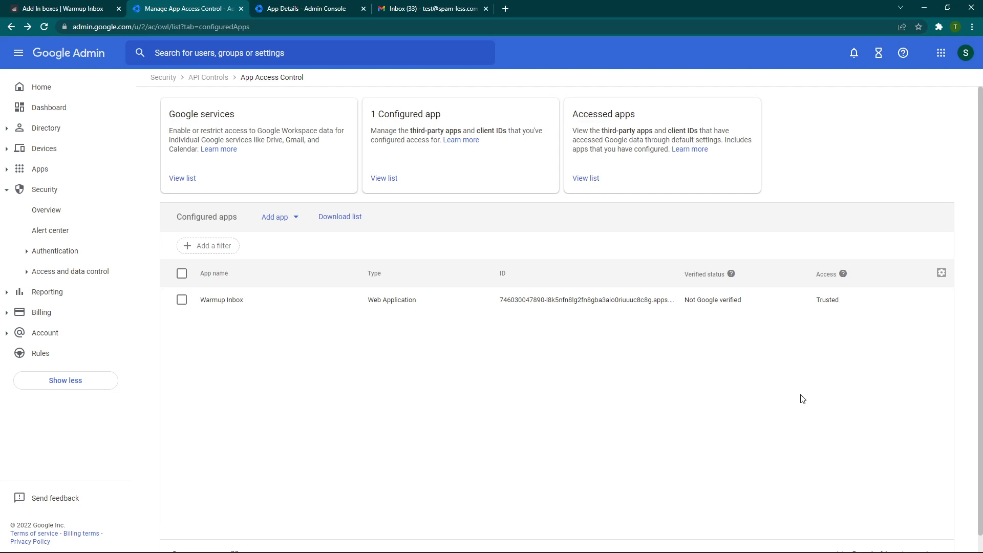
{"action": "mouse_move", "coordinate": [914, 362]}
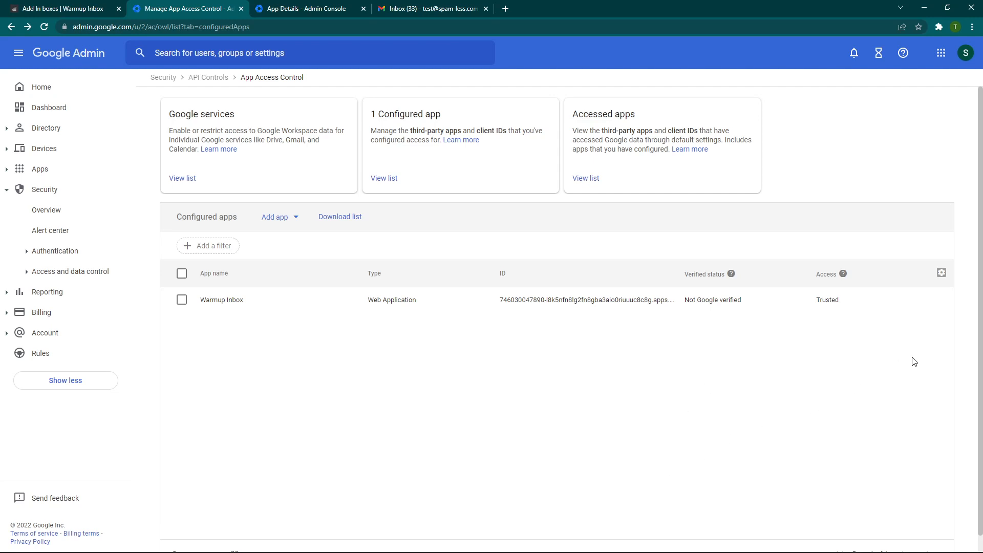
{"action": "mouse_move", "coordinate": [926, 384]}
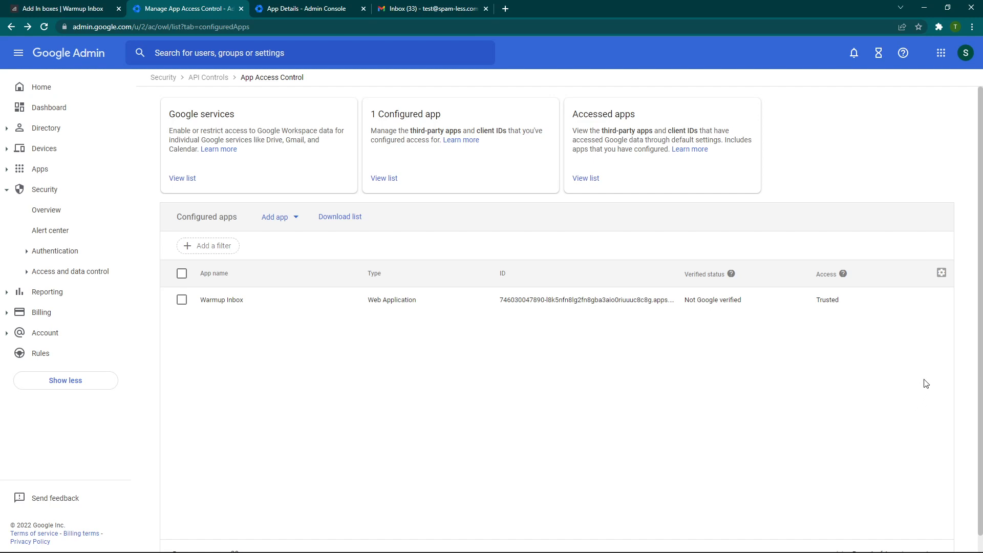
{"action": "mouse_move", "coordinate": [915, 363]}
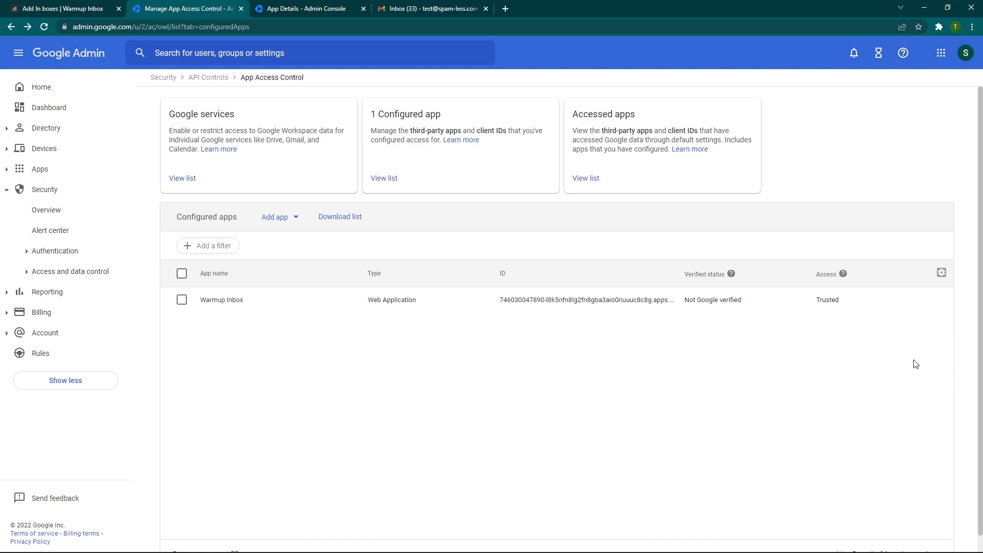
{"action": "mouse_move", "coordinate": [556, 389]}
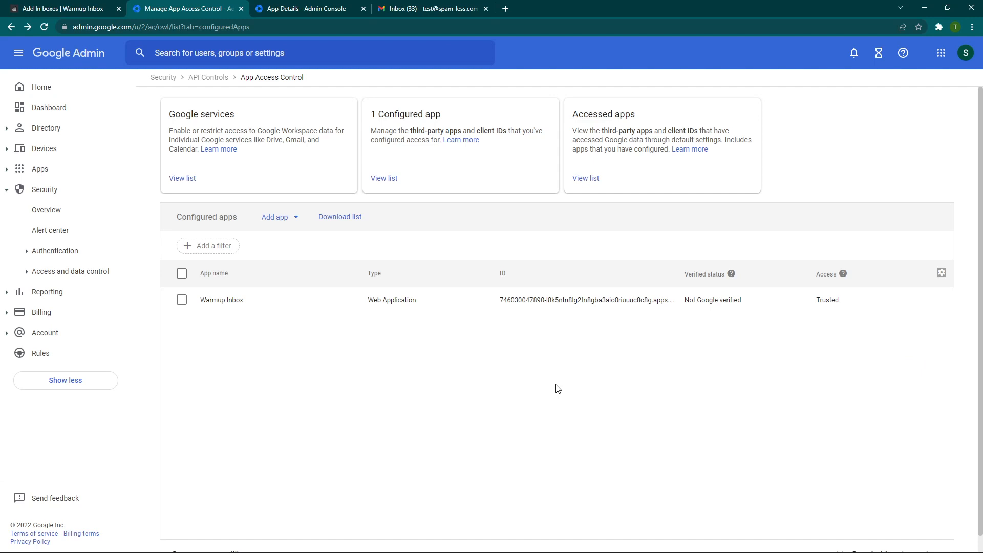
{"action": "mouse_move", "coordinate": [520, 354]}
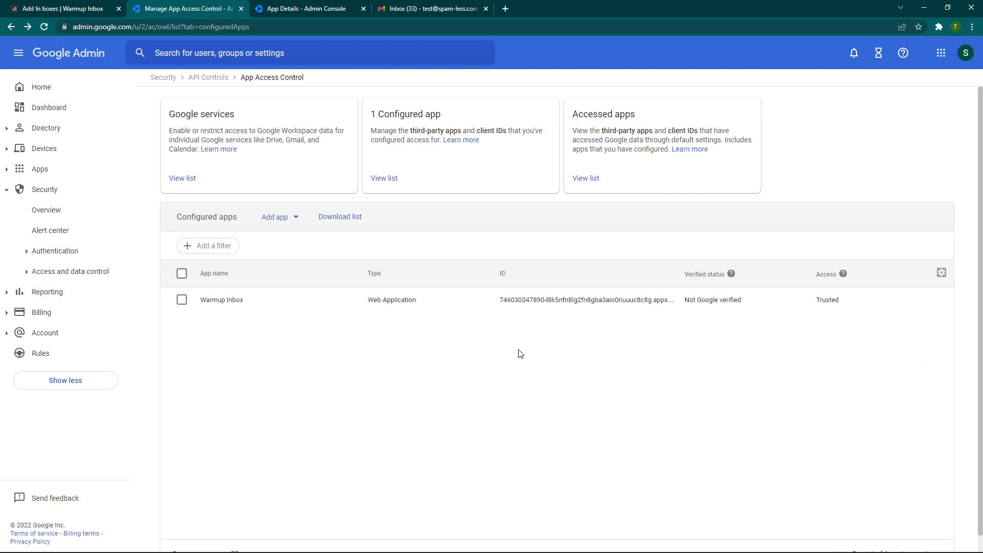
{"action": "mouse_move", "coordinate": [847, 316]}
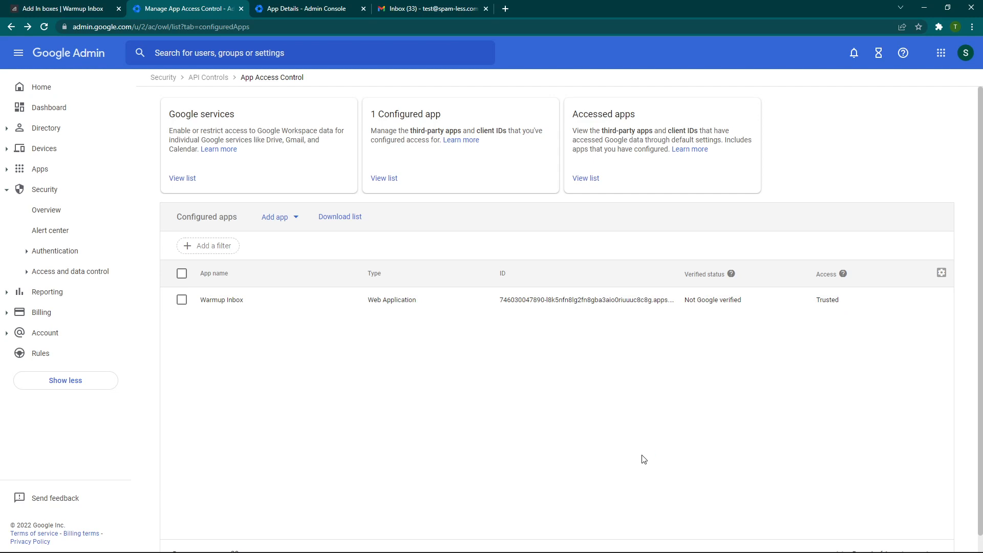
{"action": "mouse_move", "coordinate": [307, 238]}
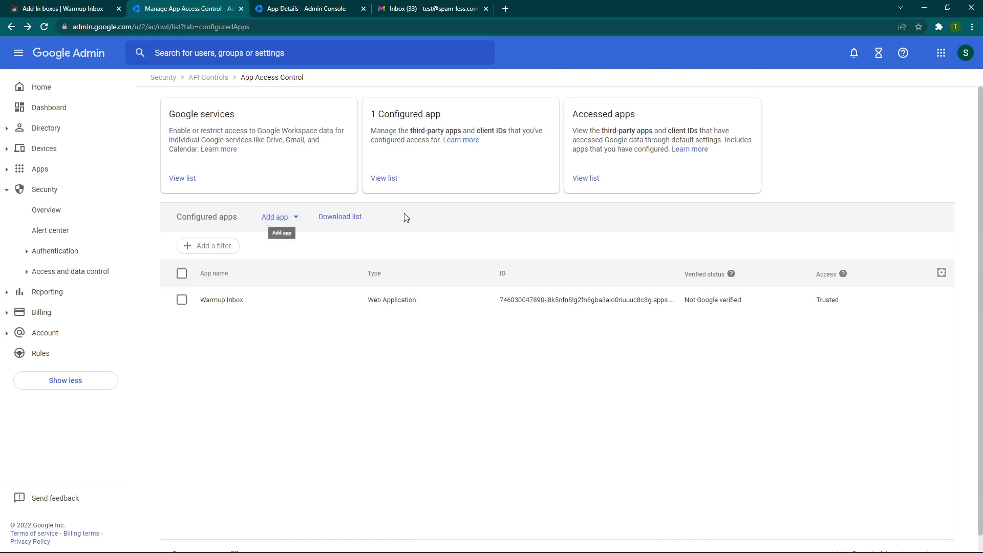
{"action": "mouse_move", "coordinate": [313, 255]}
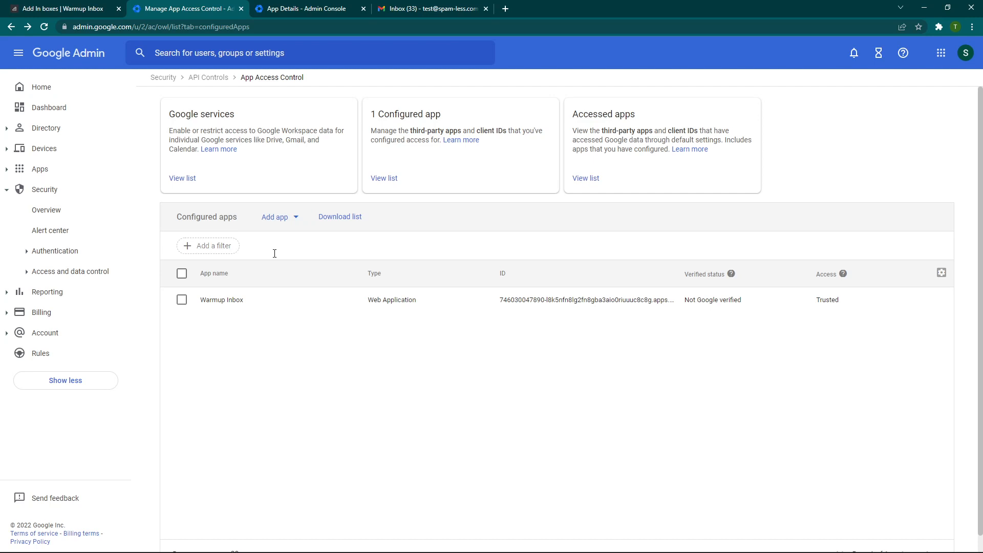
Begin adding an OAuth app by client ID and copy Warmup Inbox's Google App ID.
{"action": "left_click", "coordinate": [278, 217]}
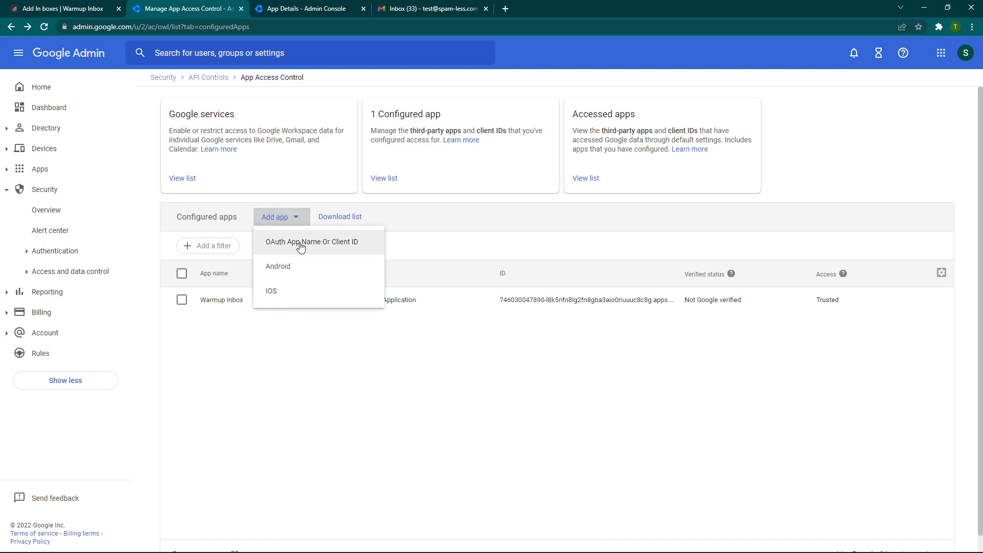
{"action": "mouse_move", "coordinate": [308, 252]}
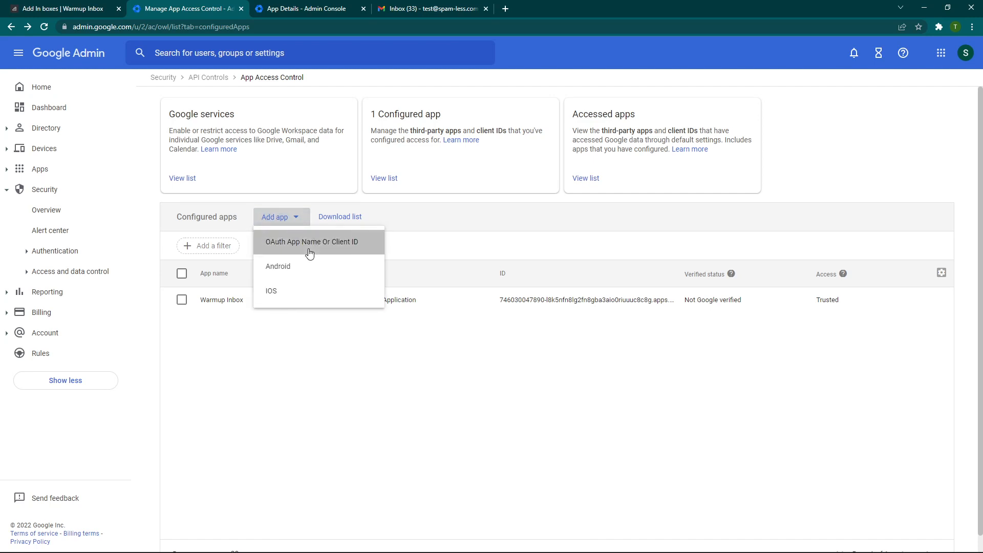
{"action": "left_click", "coordinate": [311, 241]}
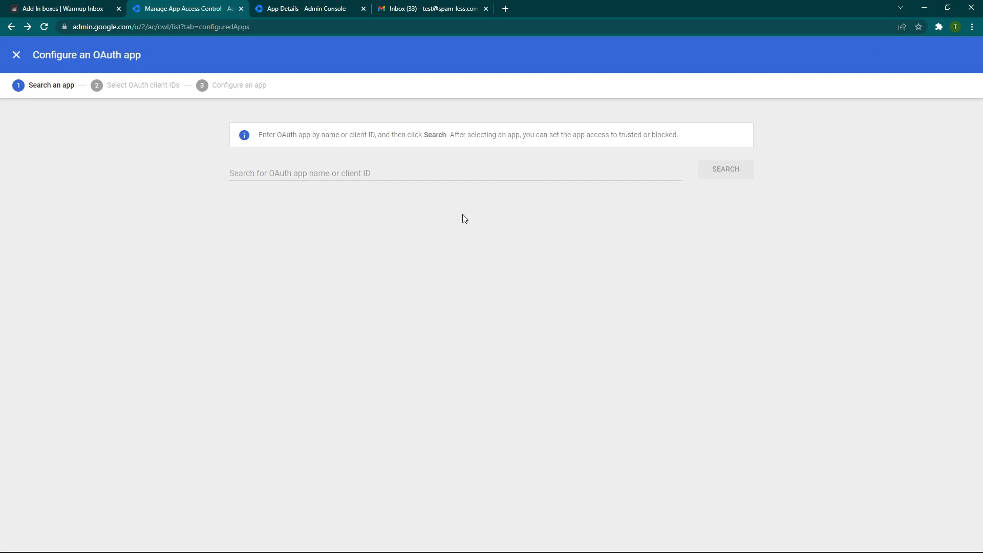
{"action": "mouse_move", "coordinate": [56, 6]}
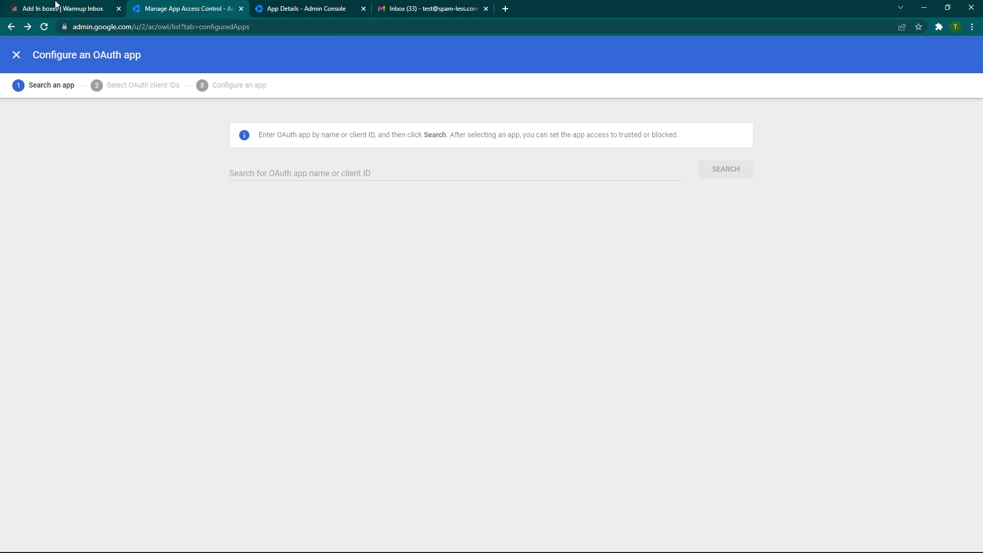
{"action": "left_click", "coordinate": [59, 8]}
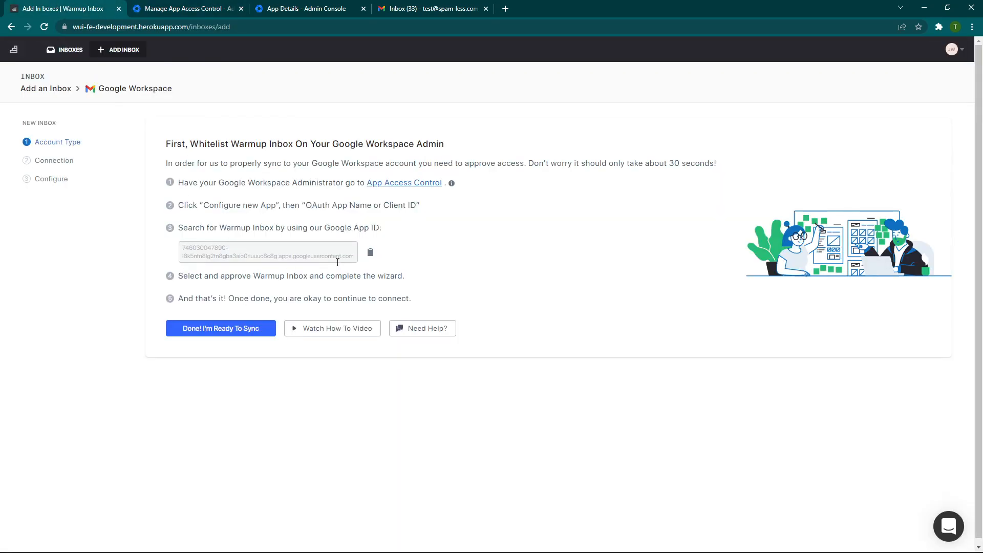
{"action": "left_click", "coordinate": [370, 252]}
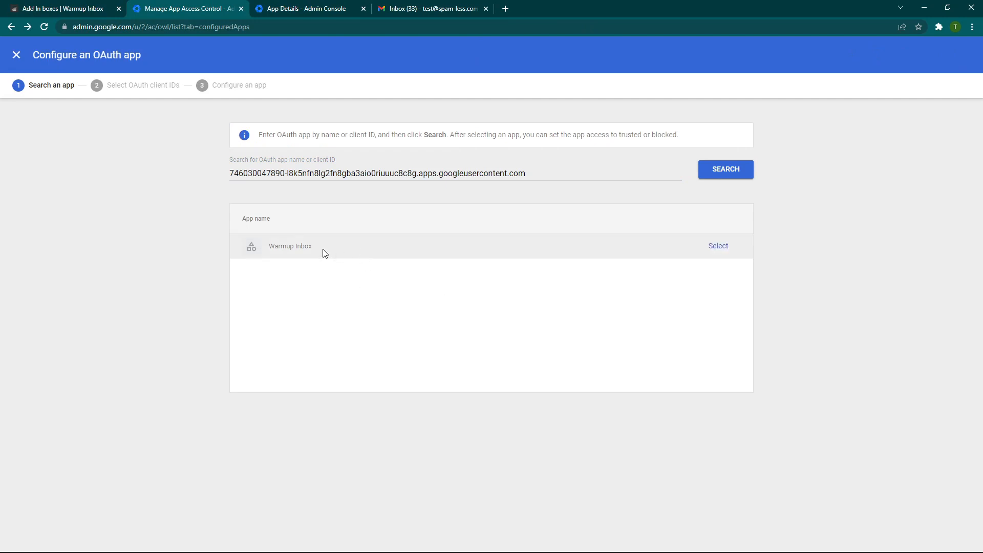
Select Warmup Inbox, apply Trusted access, and dismiss the already-configured app notice.
{"action": "left_click", "coordinate": [718, 245]}
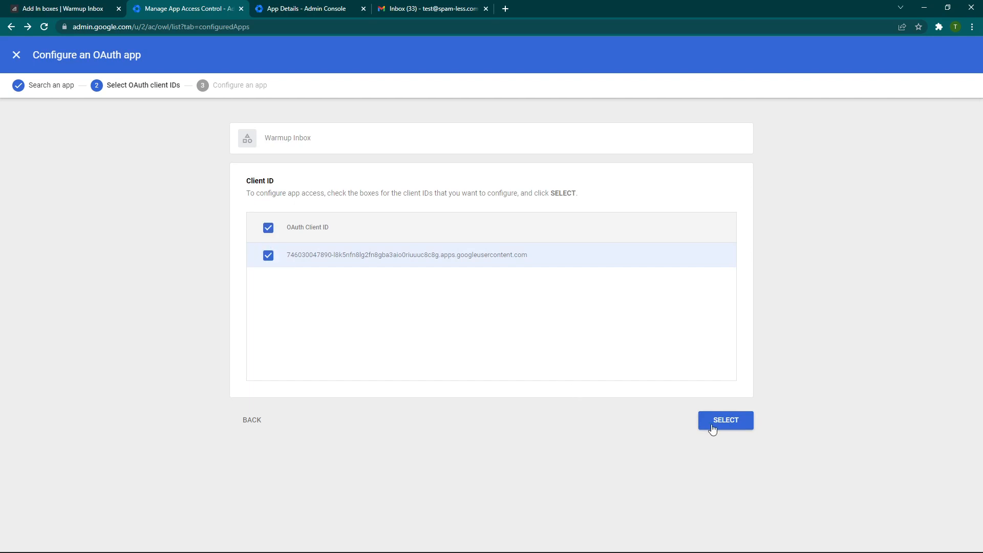
{"action": "left_click", "coordinate": [726, 420]}
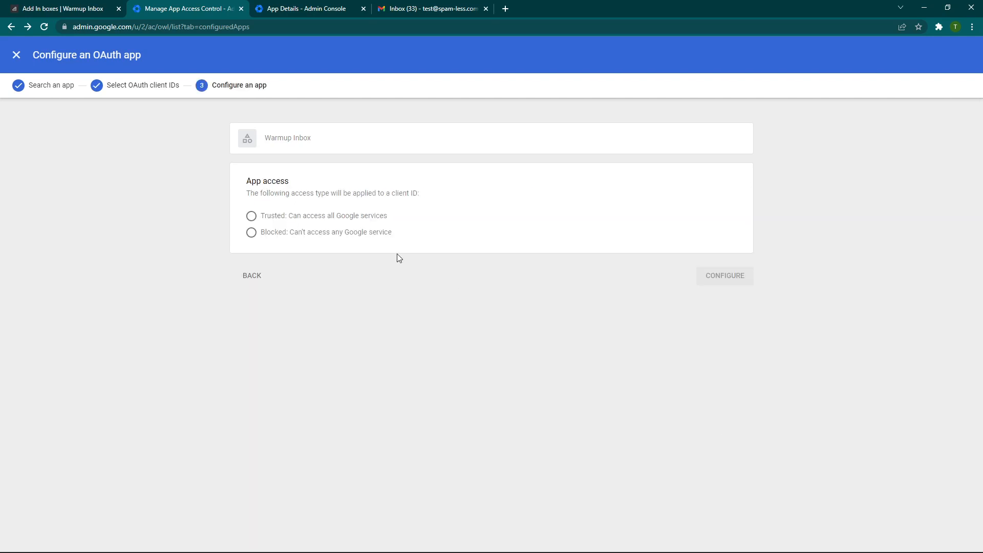
{"action": "left_click", "coordinate": [251, 216]}
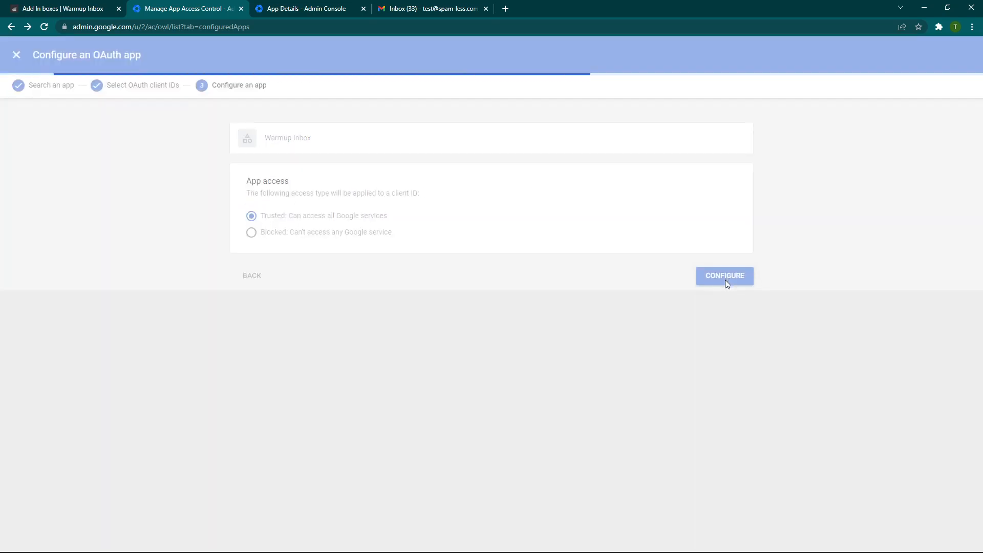
{"action": "left_click", "coordinate": [725, 276]}
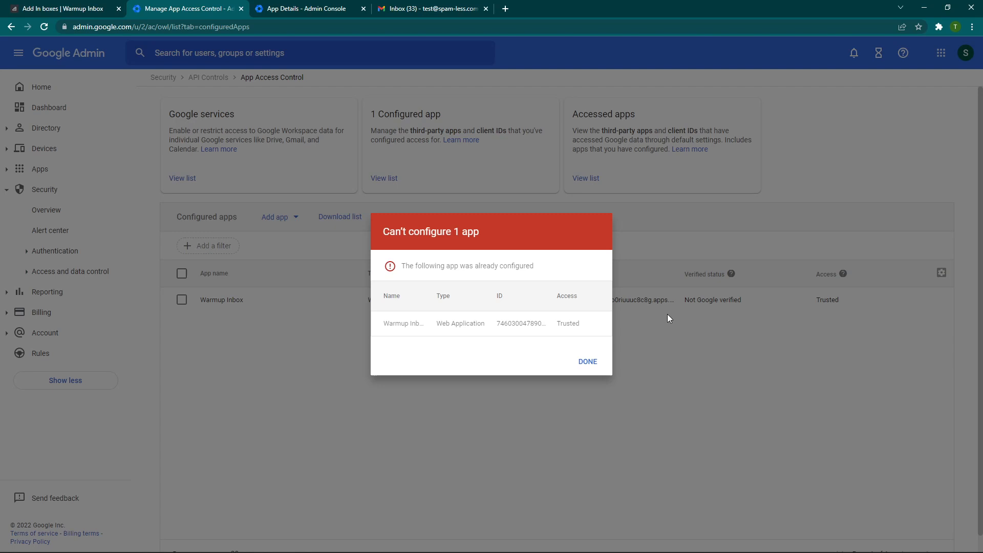
{"action": "mouse_move", "coordinate": [587, 361]}
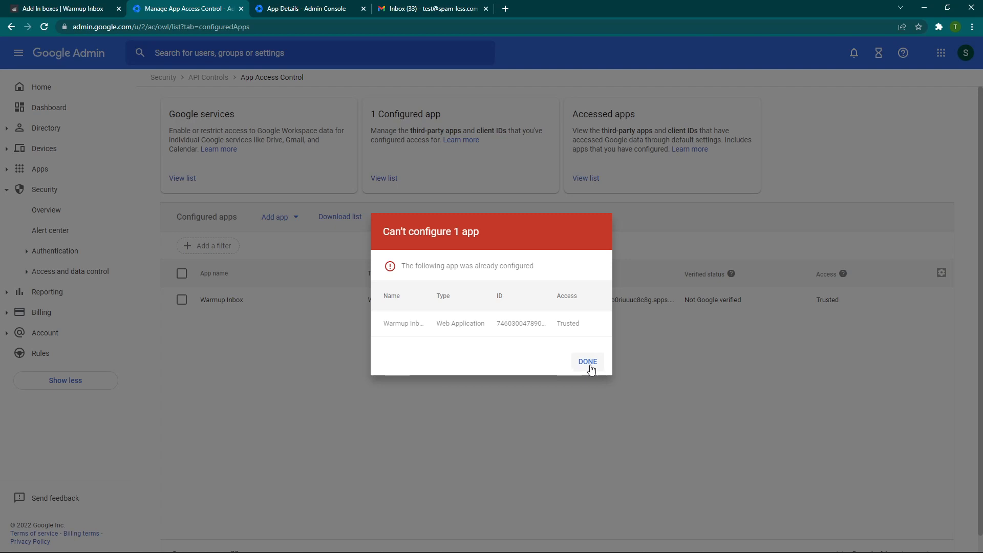
{"action": "left_click", "coordinate": [587, 361]}
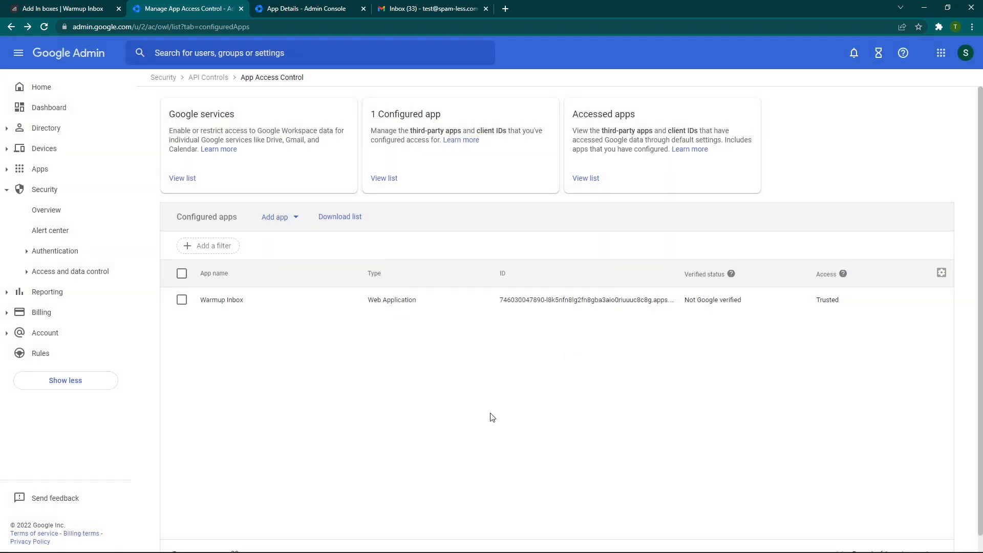
{"action": "mouse_move", "coordinate": [835, 304]}
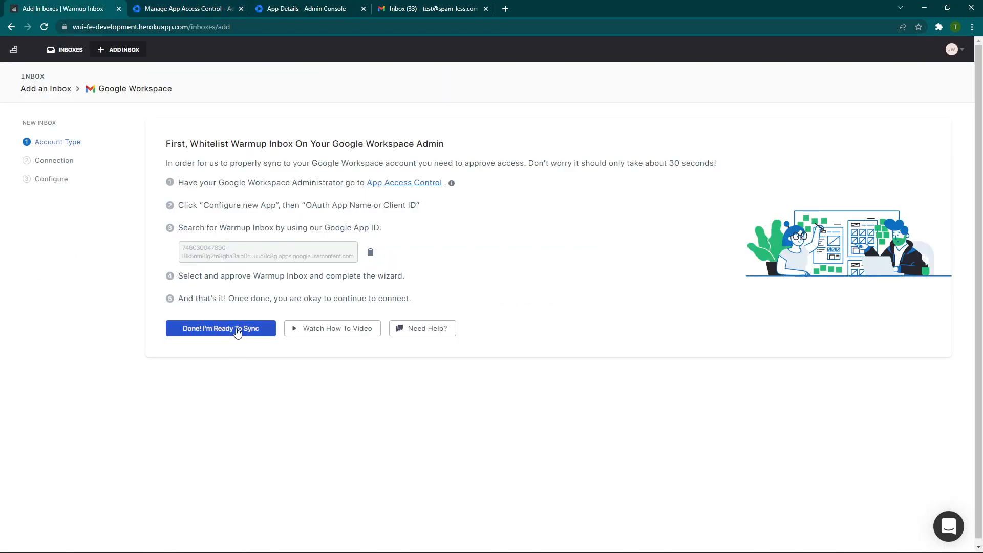
Confirm whitelisting, start Google sign-in, and proceed past the unverified-app warning.
{"action": "left_click", "coordinate": [220, 328]}
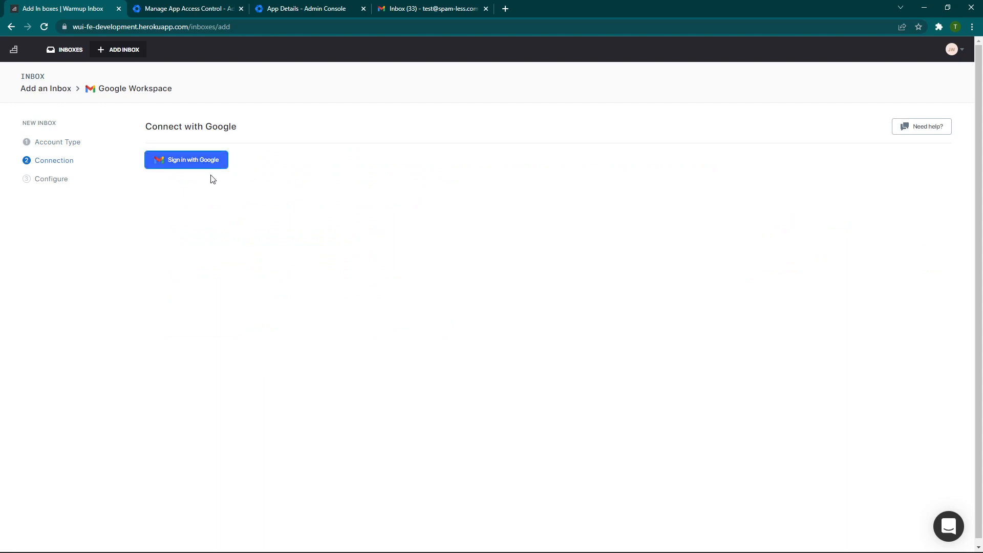
{"action": "left_click", "coordinate": [186, 159]}
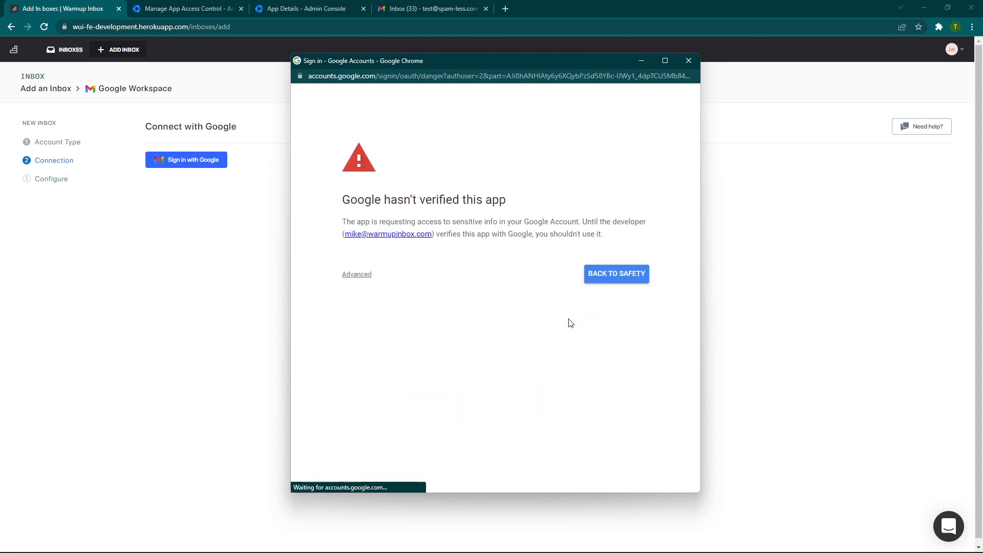
{"action": "left_click", "coordinate": [356, 274]}
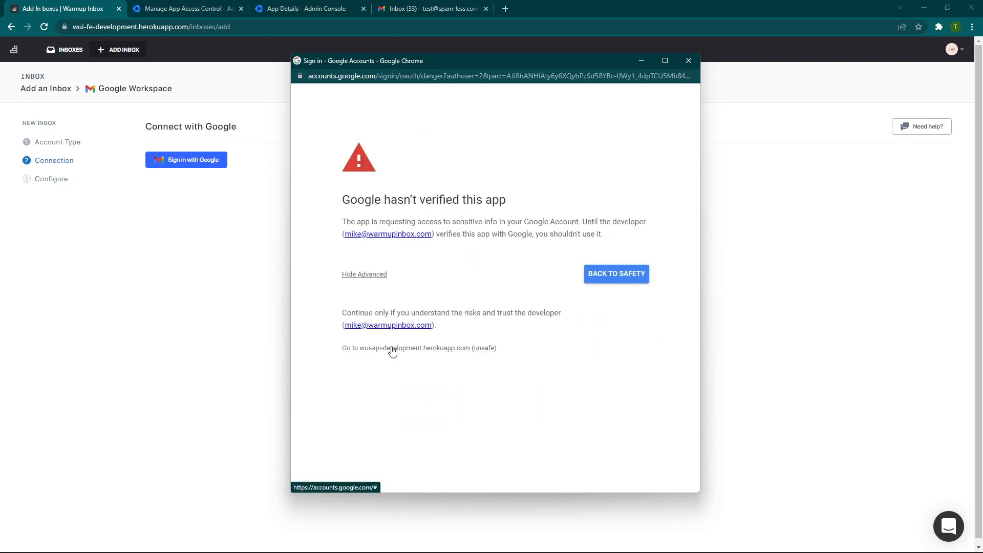
{"action": "left_click", "coordinate": [419, 349]}
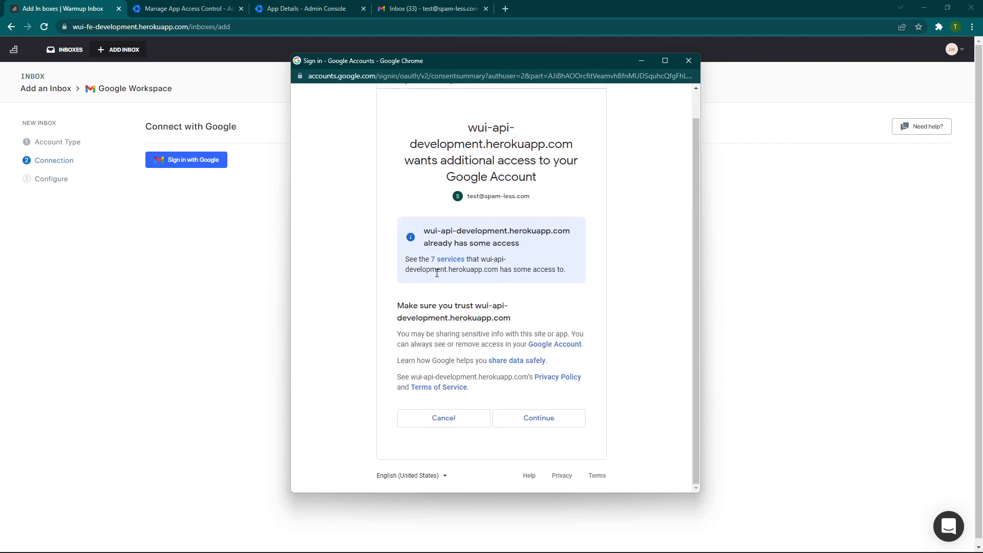
Review the requested Google permissions and grant Warmup Inbox access to the account.
{"action": "left_click", "coordinate": [447, 259]}
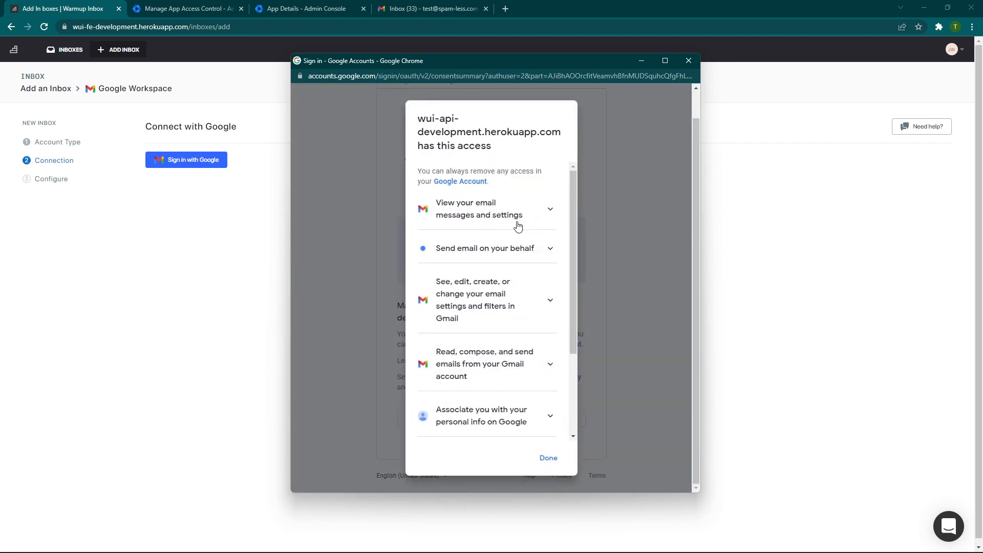
{"action": "mouse_move", "coordinate": [411, 210]}
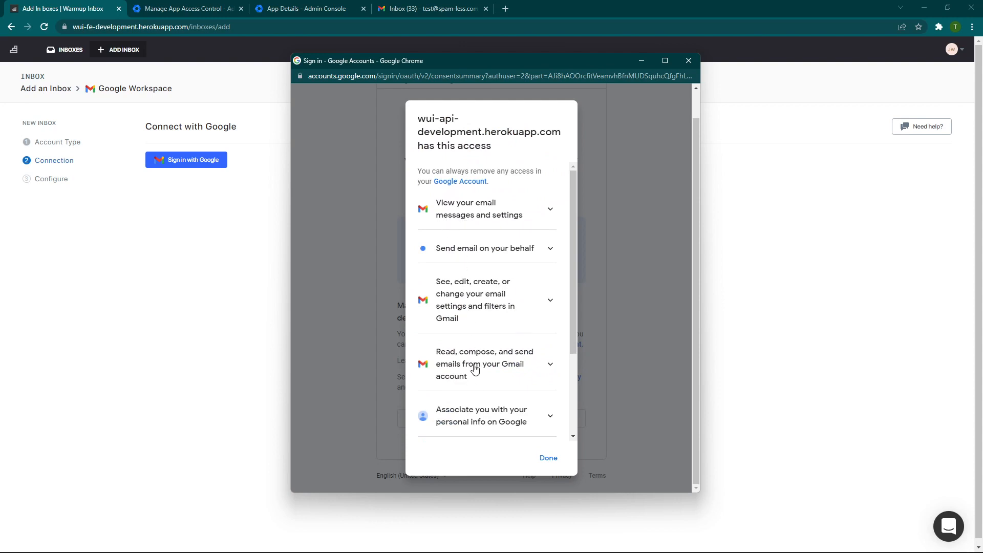
{"action": "mouse_move", "coordinate": [575, 336]}
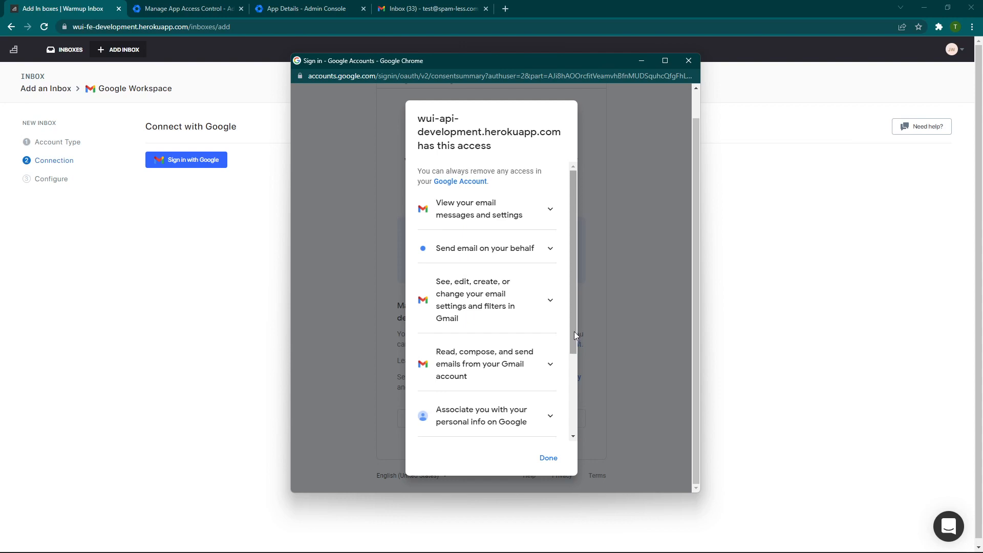
{"action": "left_click", "coordinate": [547, 457]}
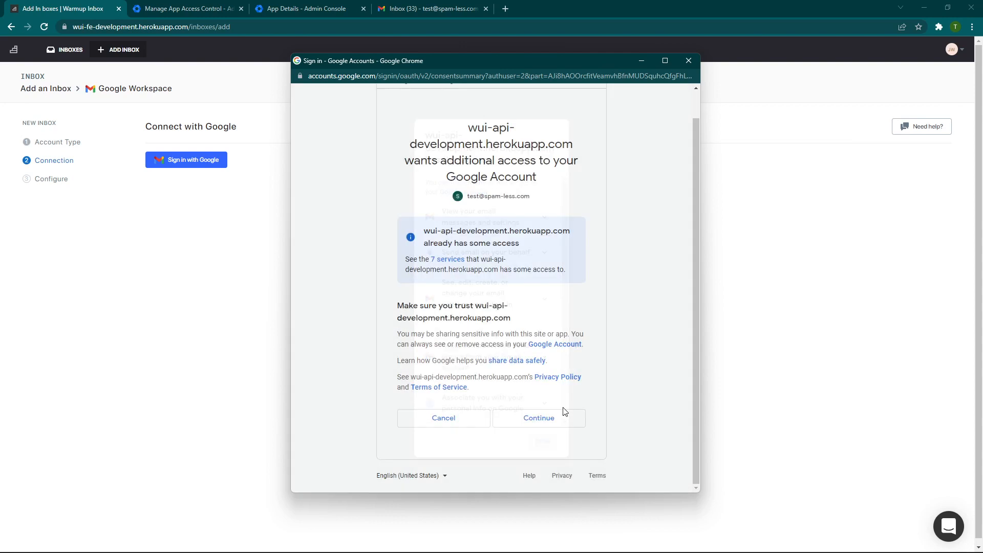
{"action": "left_click", "coordinate": [538, 418]}
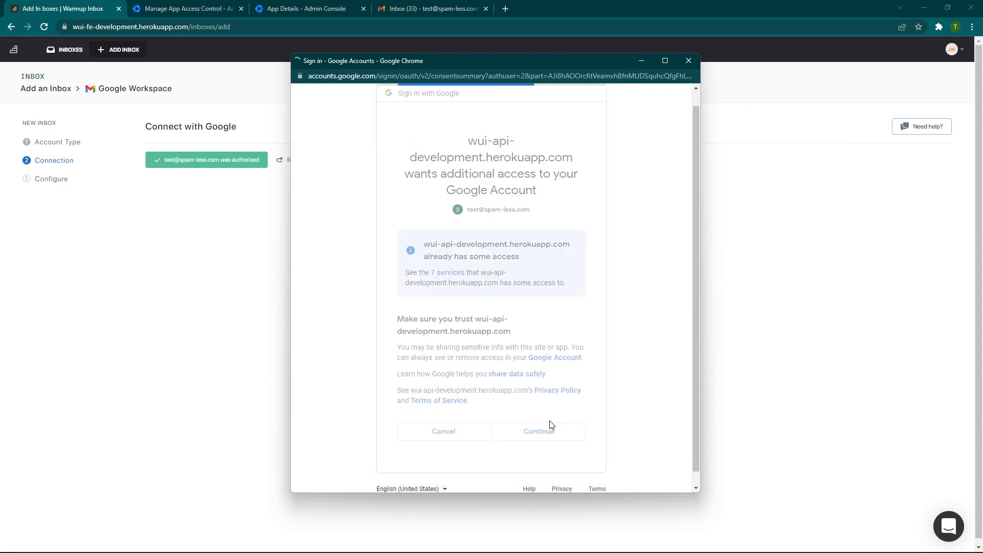
{"action": "left_click", "coordinate": [538, 431]}
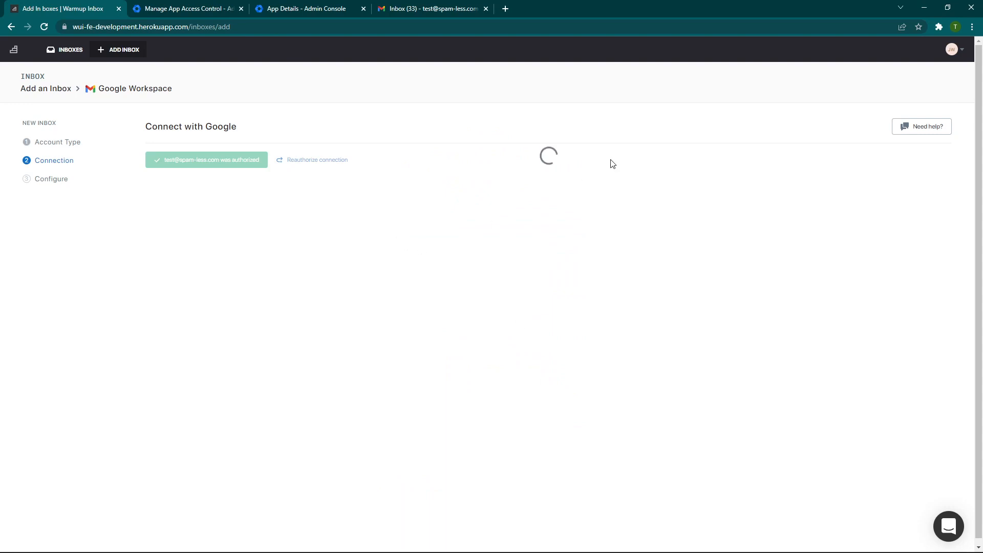
{"action": "mouse_move", "coordinate": [626, 151]}
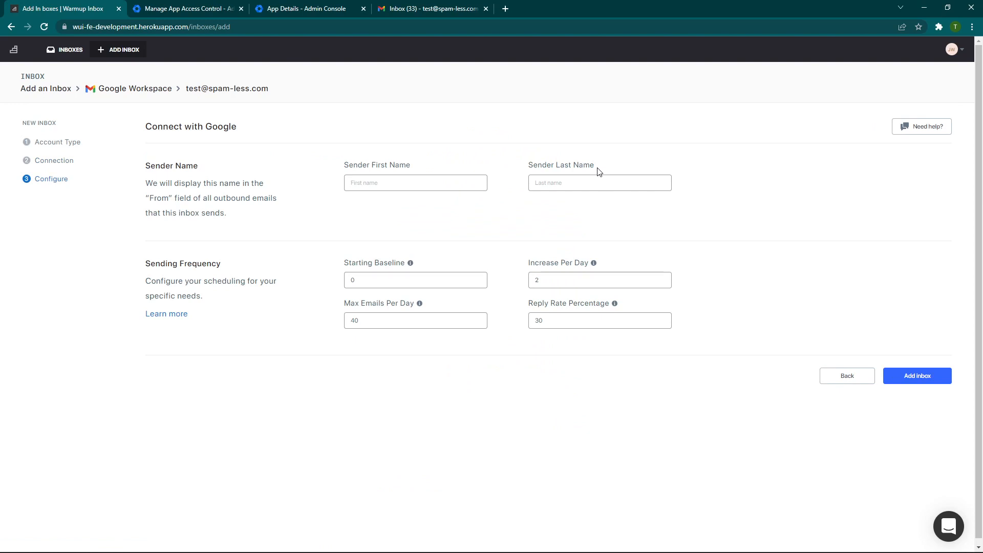
{"action": "mouse_move", "coordinate": [418, 207]}
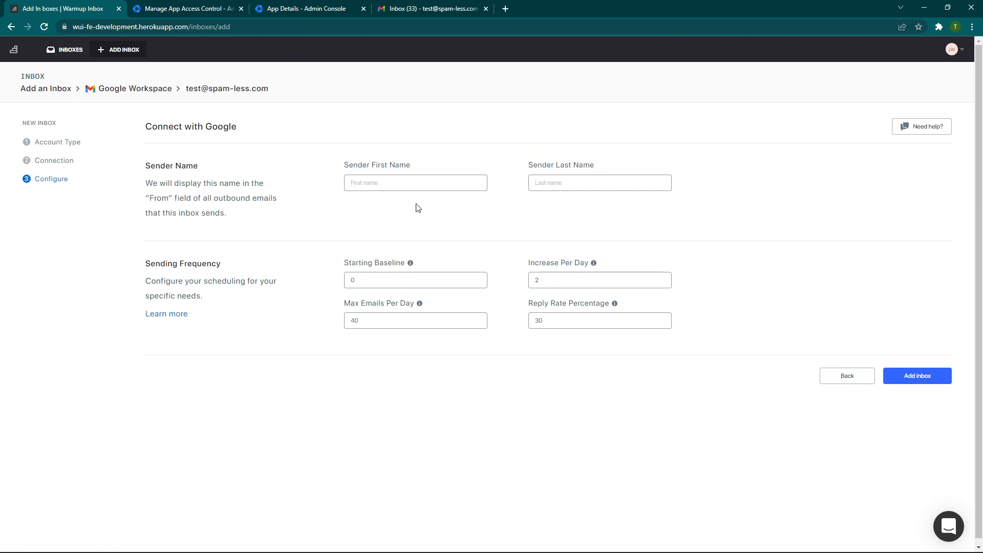
Enter sender name Tyler Benson, keep default sending frequency, and add the inbox.
{"action": "left_click", "coordinate": [415, 183]}
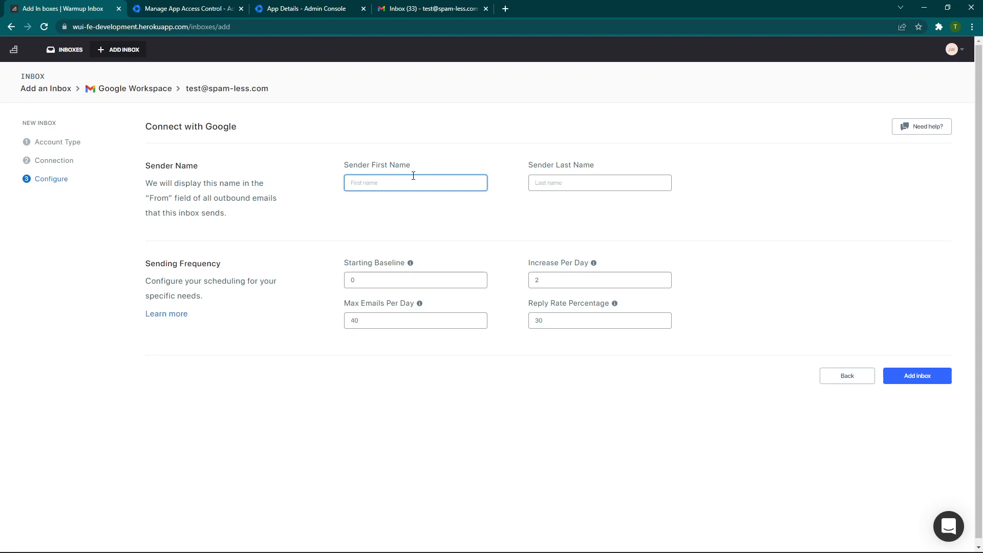
{"action": "type", "text": "Tyler"}
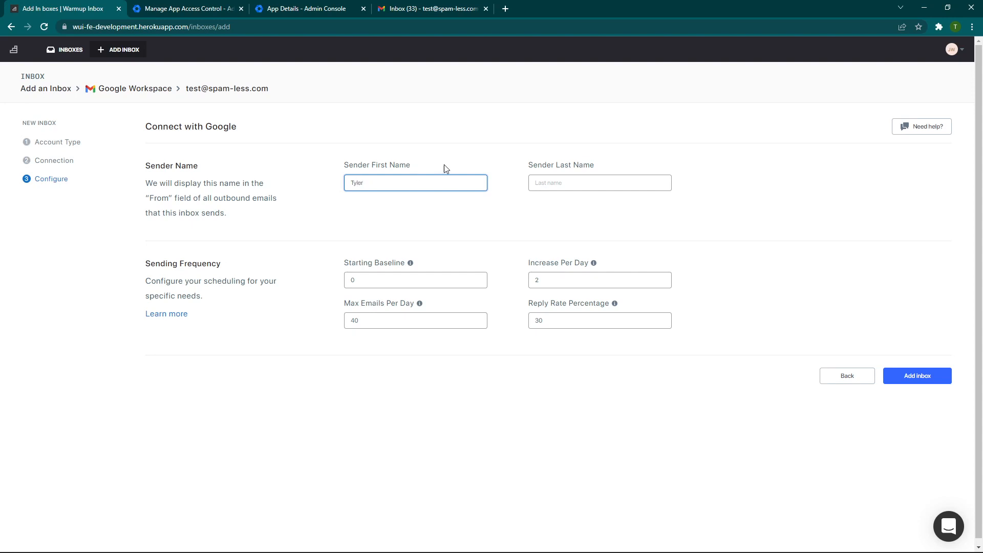
{"action": "type", "text": "Benson"}
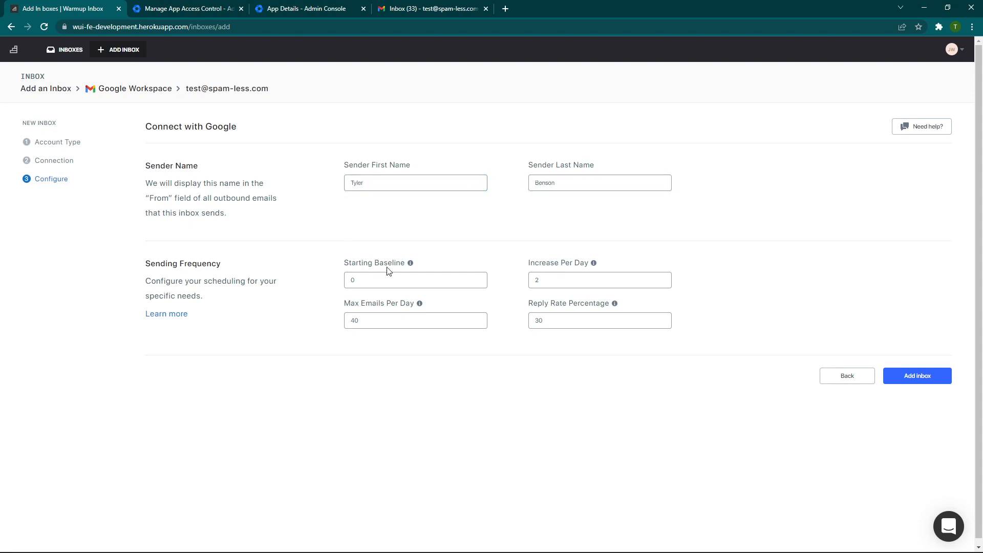
{"action": "mouse_move", "coordinate": [518, 299]}
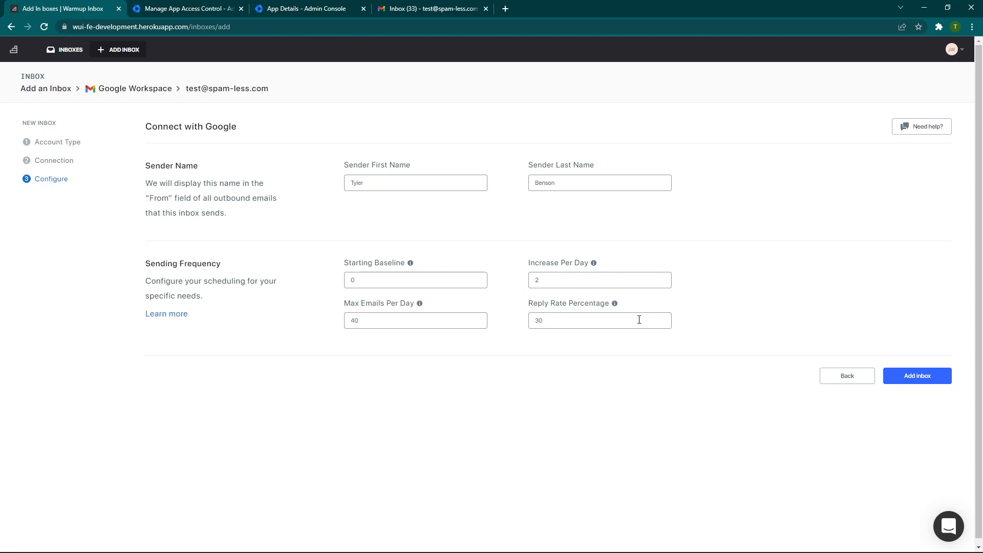
{"action": "mouse_move", "coordinate": [413, 262]}
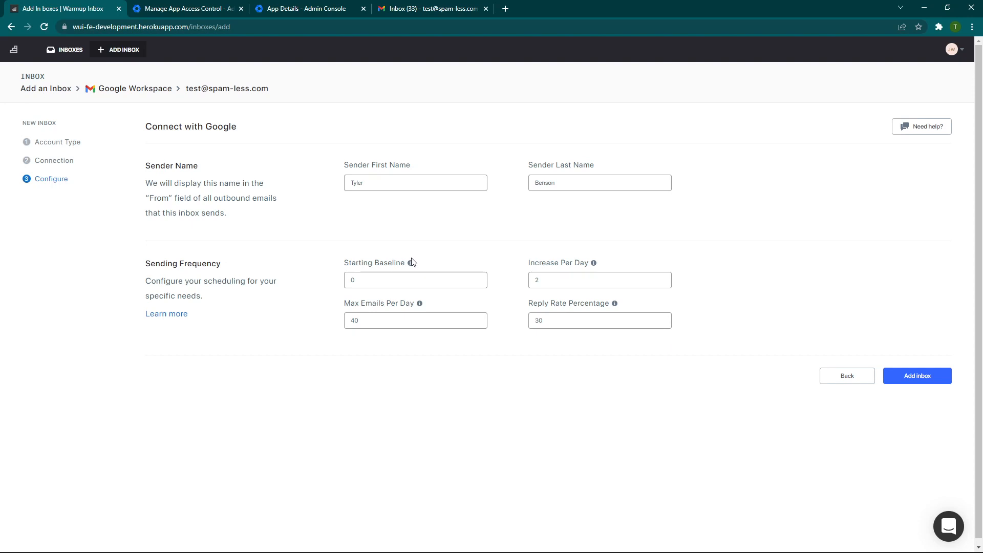
{"action": "mouse_move", "coordinate": [593, 263]}
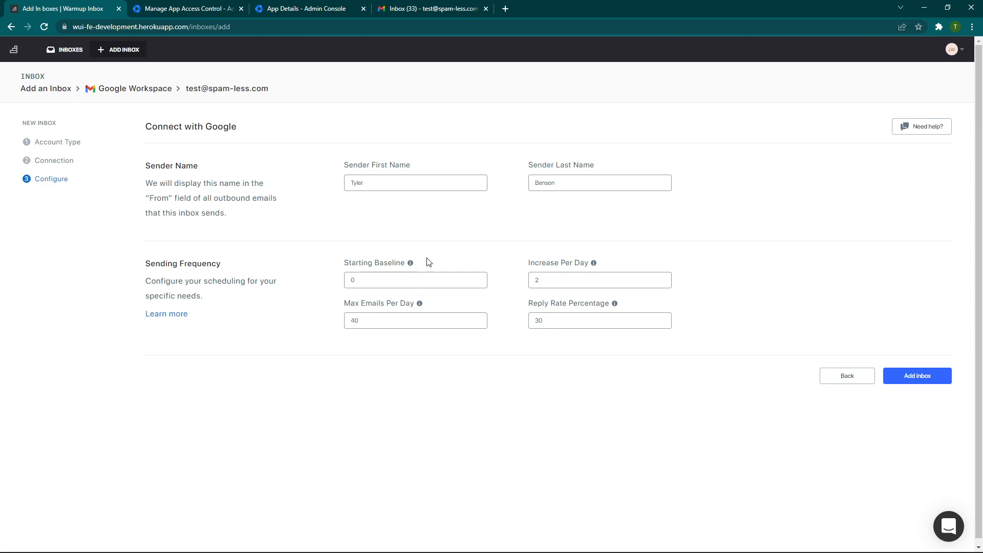
{"action": "left_click", "coordinate": [917, 376]}
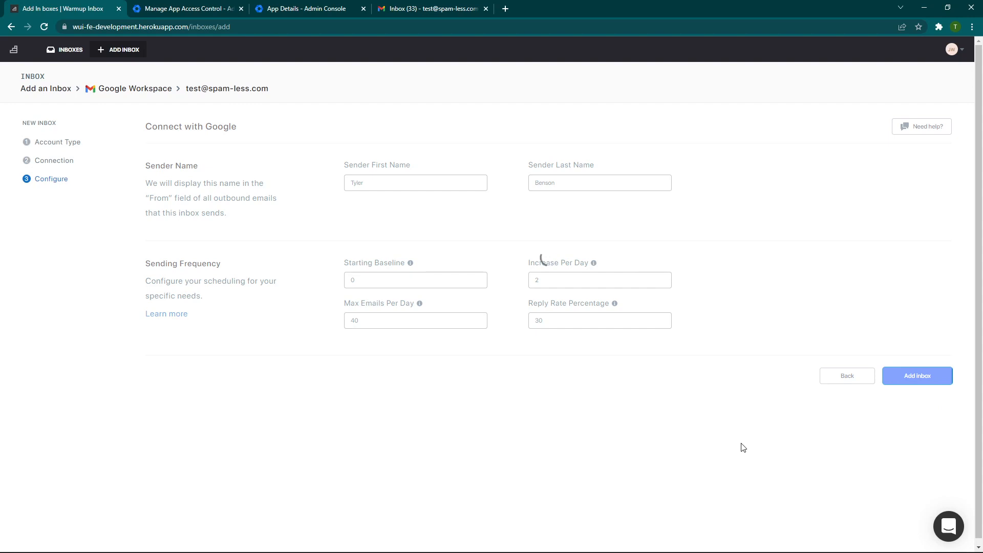
{"action": "left_click", "coordinate": [916, 375]}
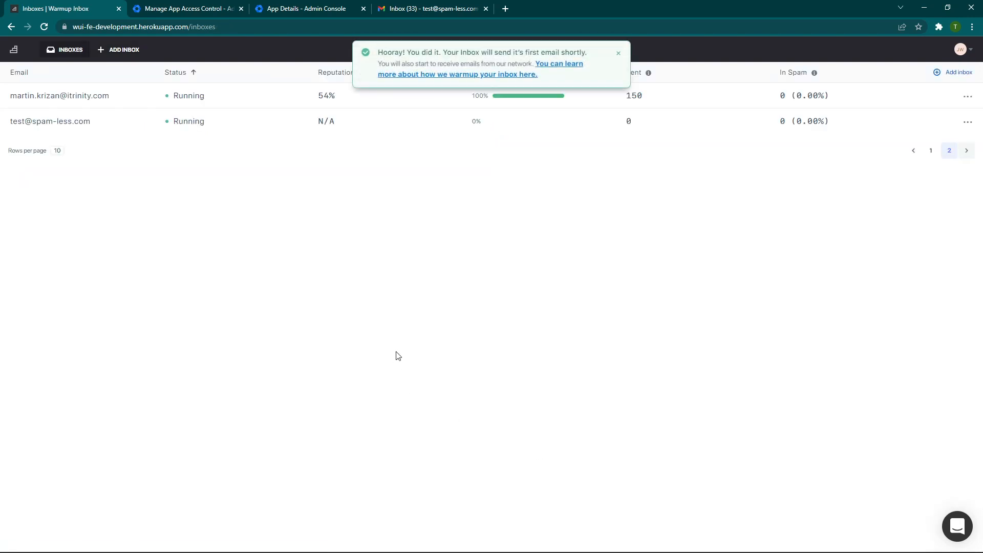
{"action": "mouse_move", "coordinate": [463, 65]}
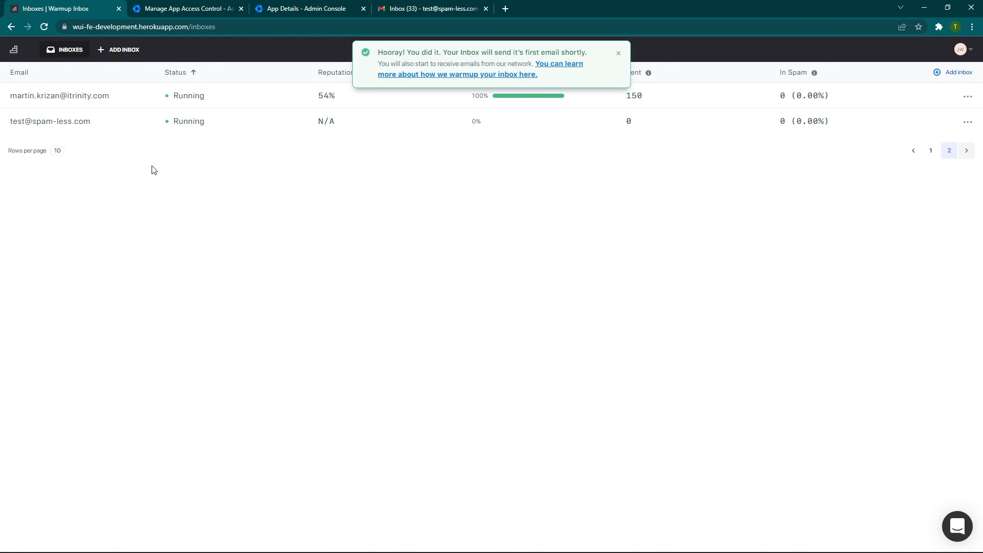
{"action": "left_click", "coordinate": [50, 120]}
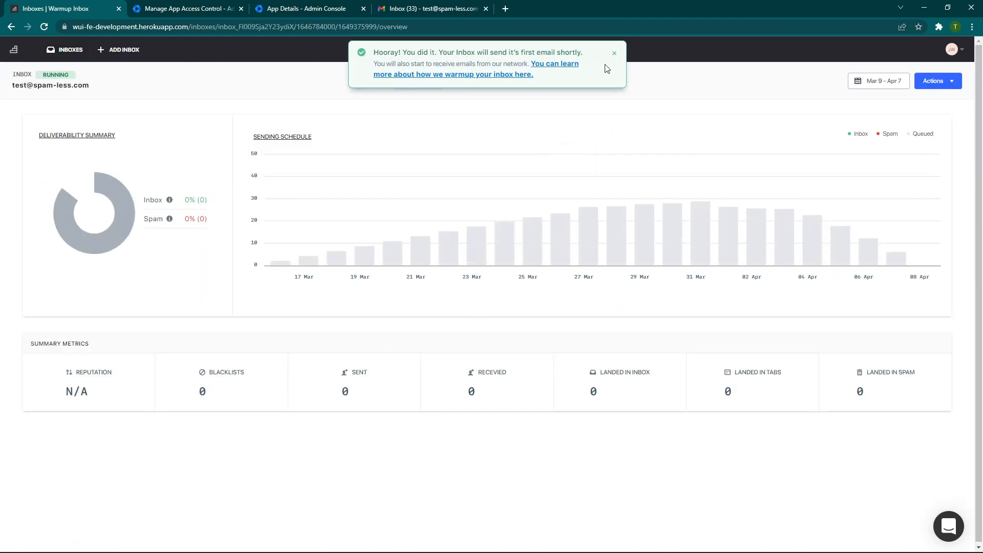
{"action": "left_click", "coordinate": [615, 53]}
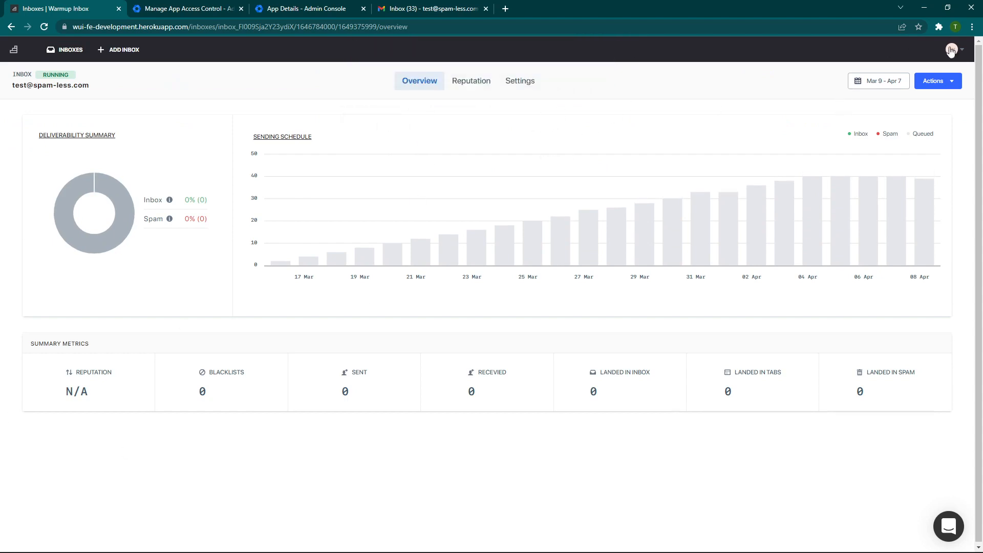
Review the inbox's Settings, Reputation and Overview pages.
{"action": "left_click", "coordinate": [938, 80]}
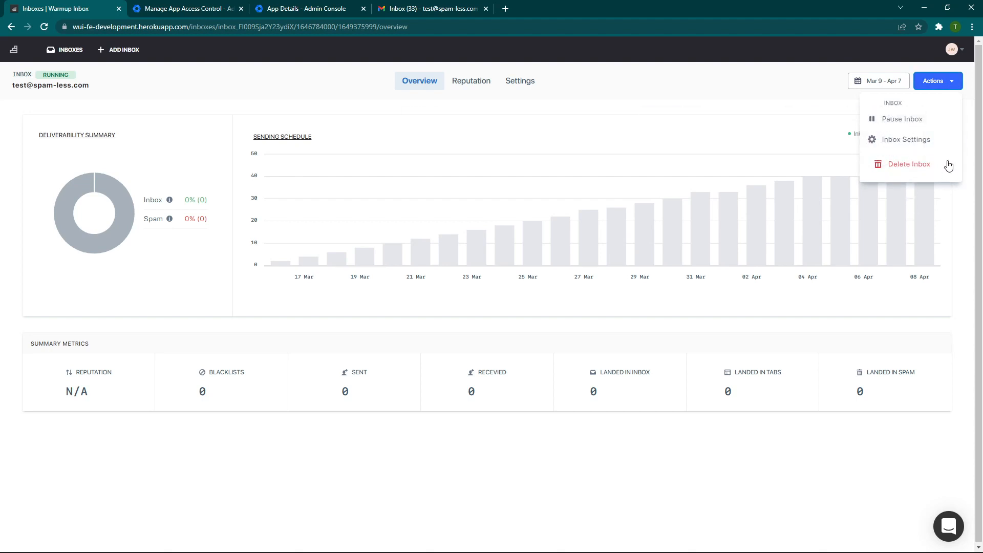
{"action": "left_click", "coordinate": [519, 81]}
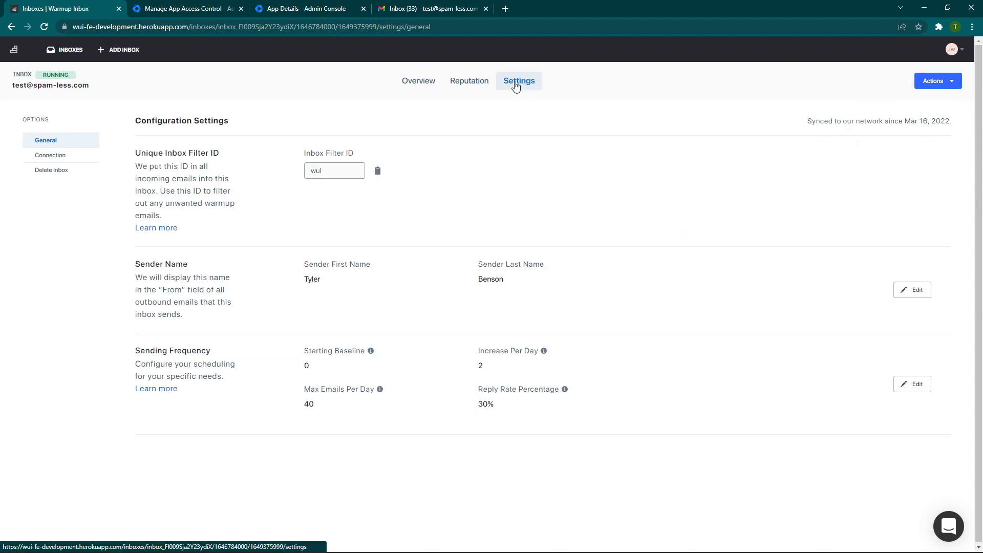
{"action": "mouse_move", "coordinate": [396, 300]}
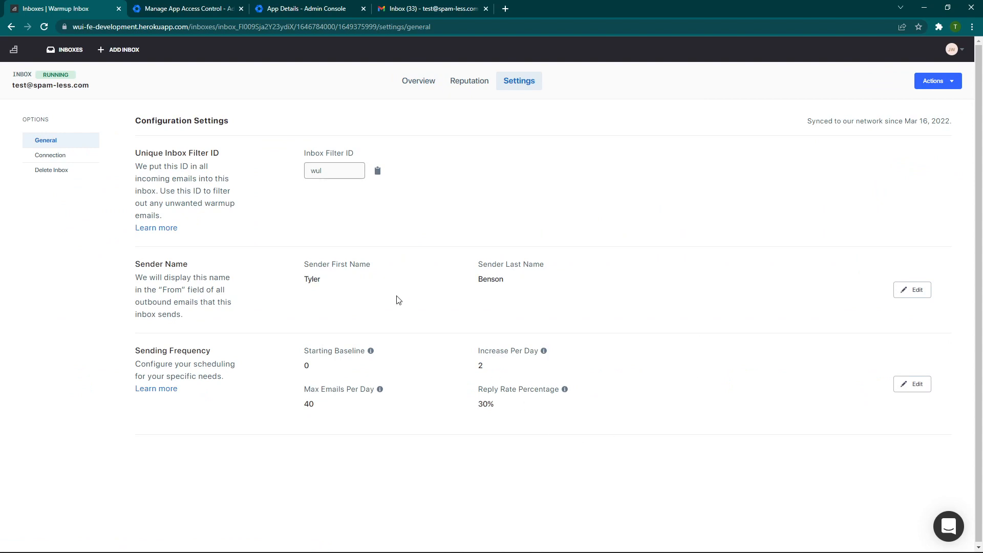
{"action": "left_click", "coordinate": [470, 81]}
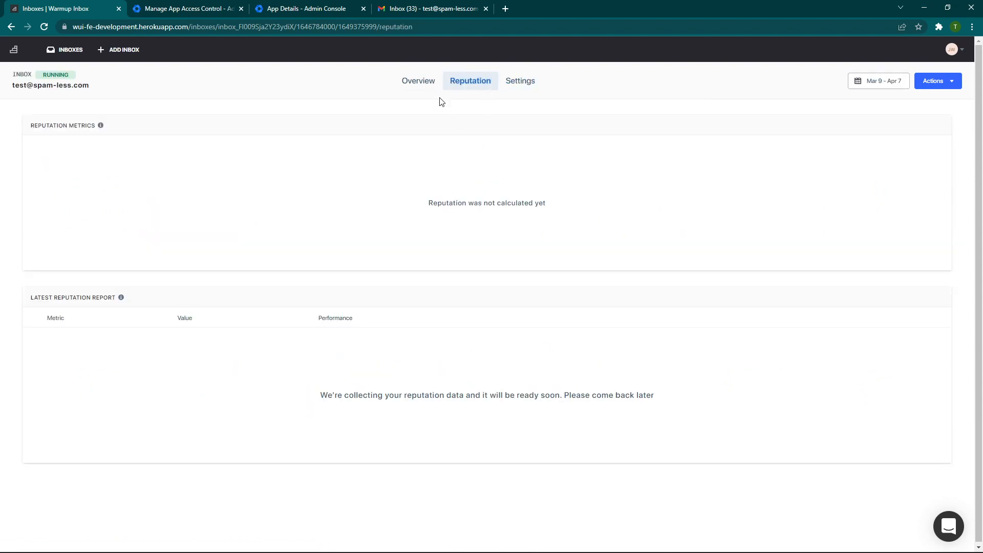
{"action": "left_click", "coordinate": [419, 80]}
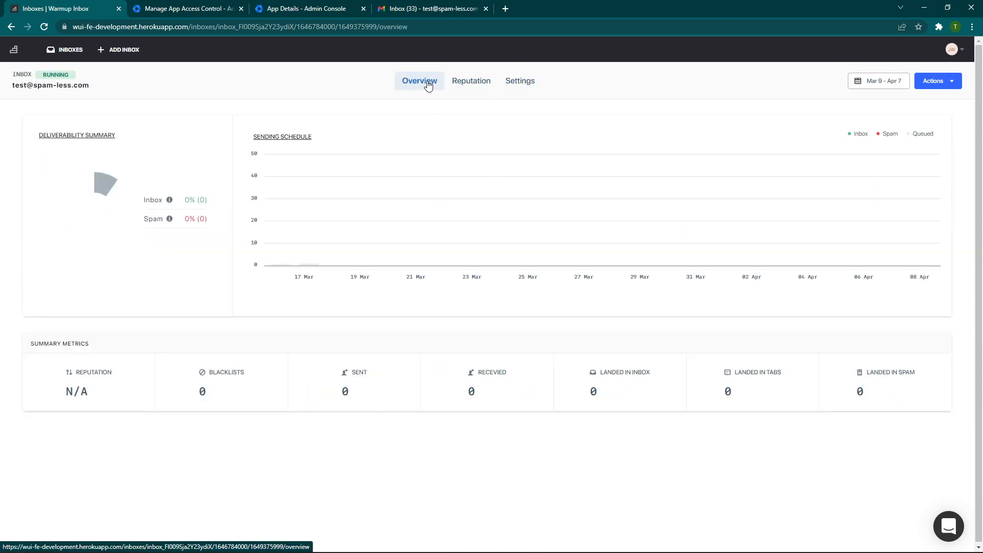